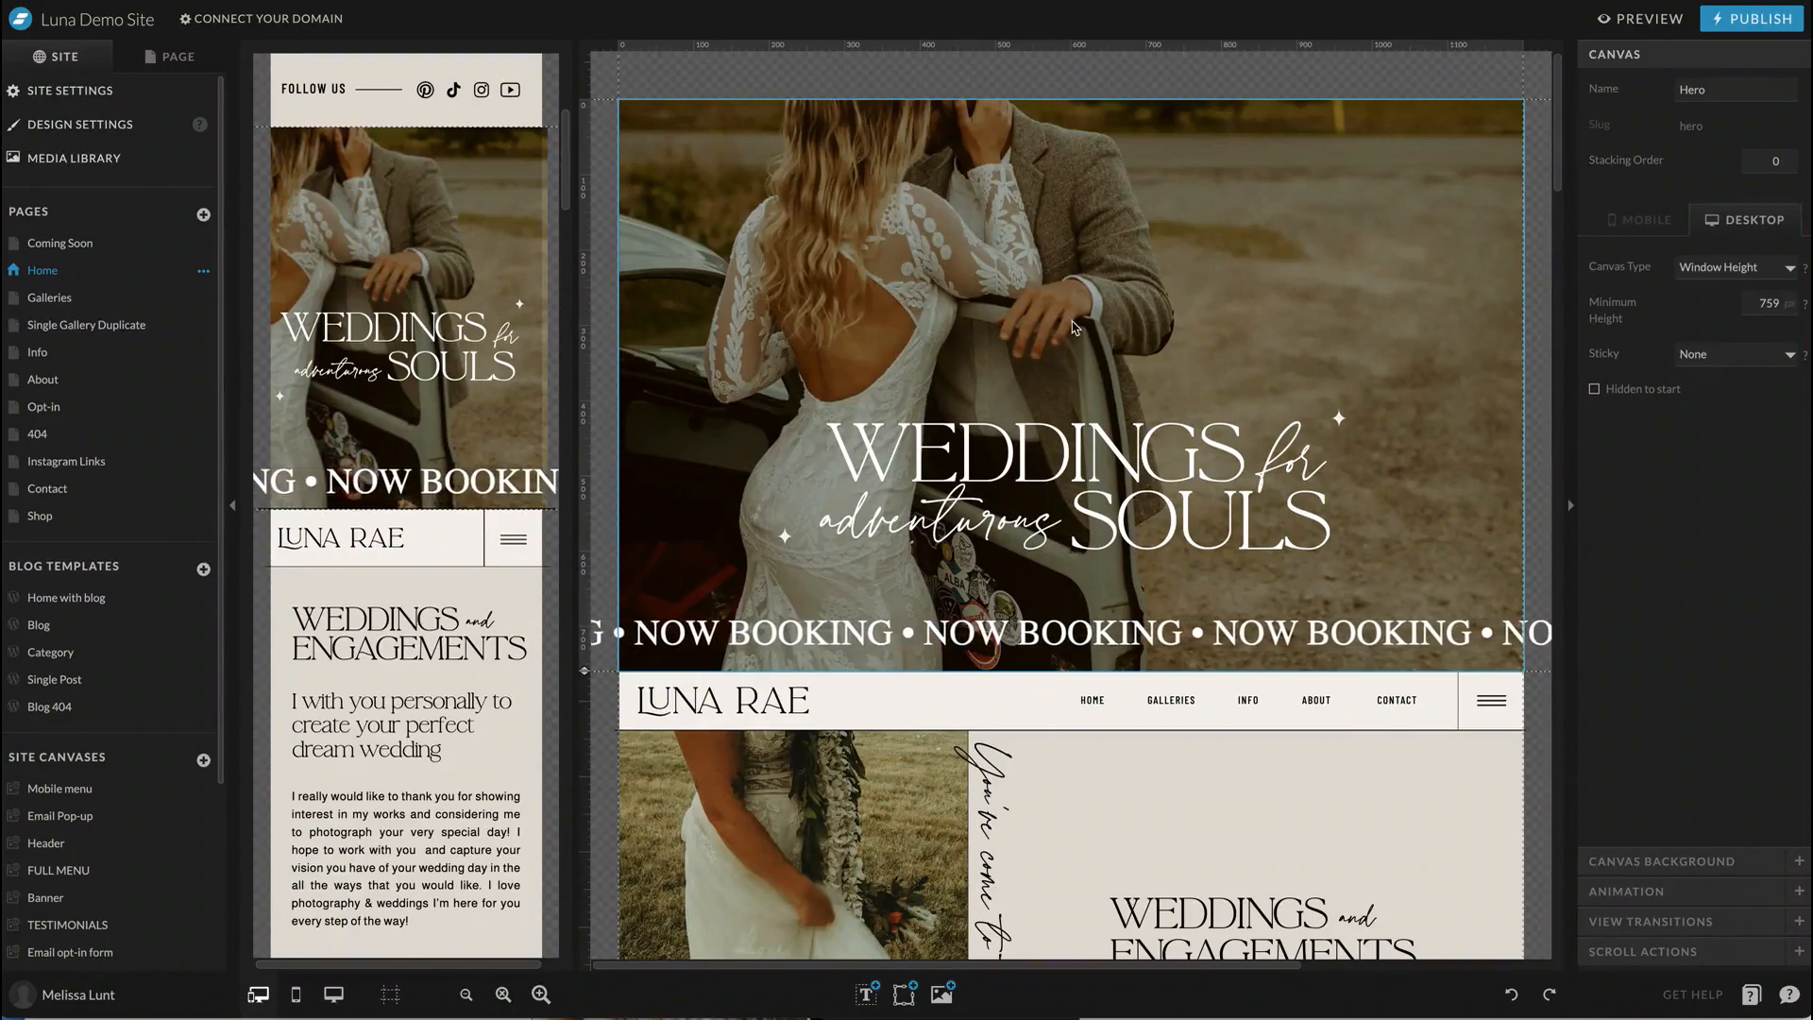
Step: Move the couple photo aside in the Hero canvas and delete it, leaving a black background
scroll(down, 3)
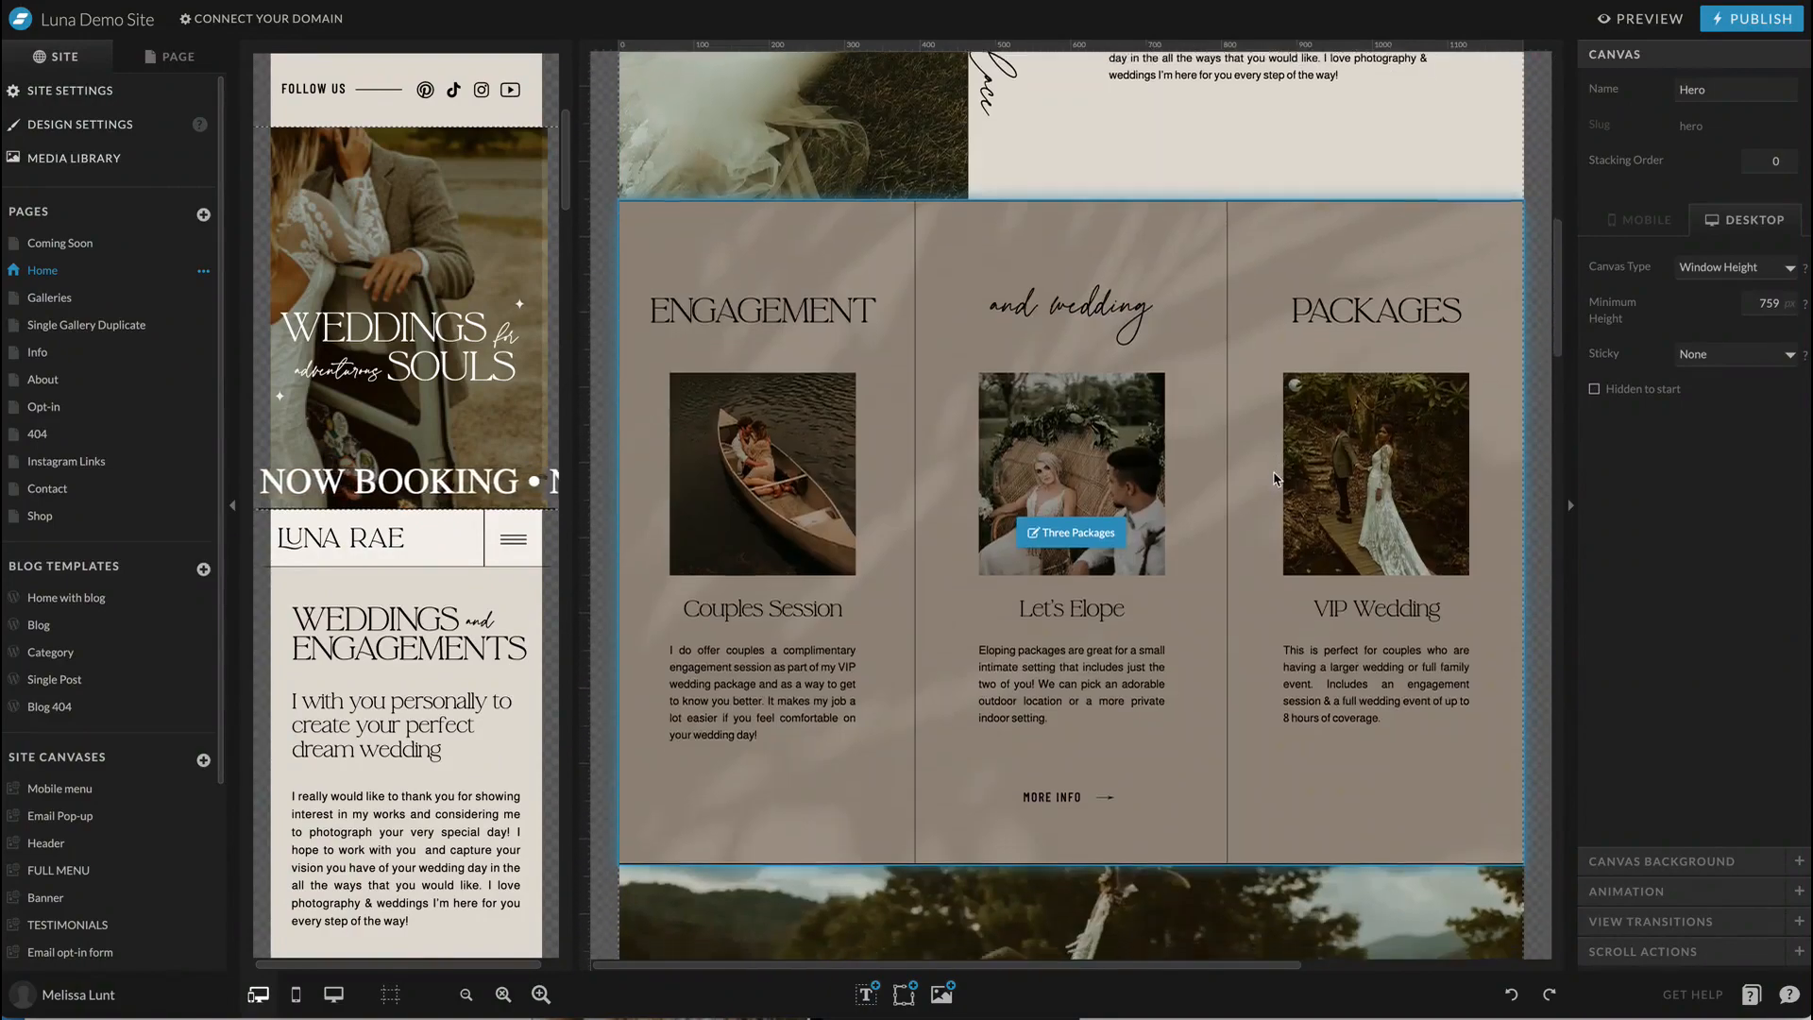
scroll(down, 3)
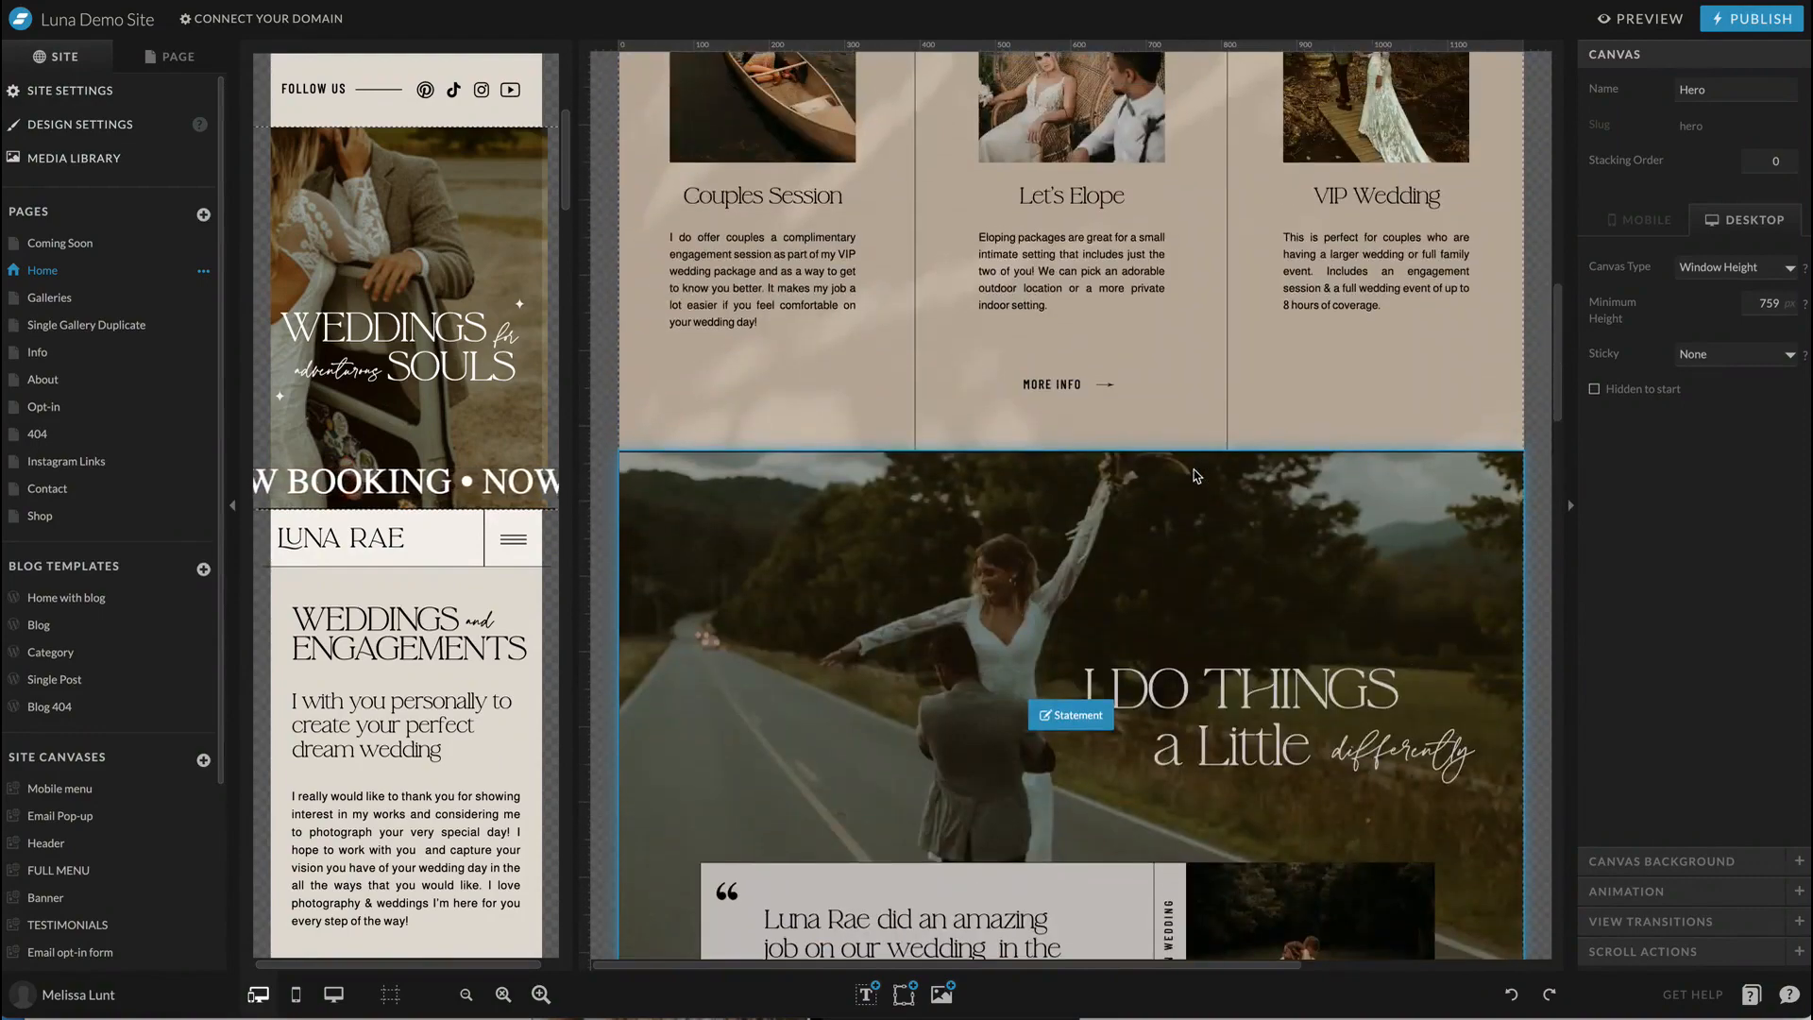
scroll(down, 3)
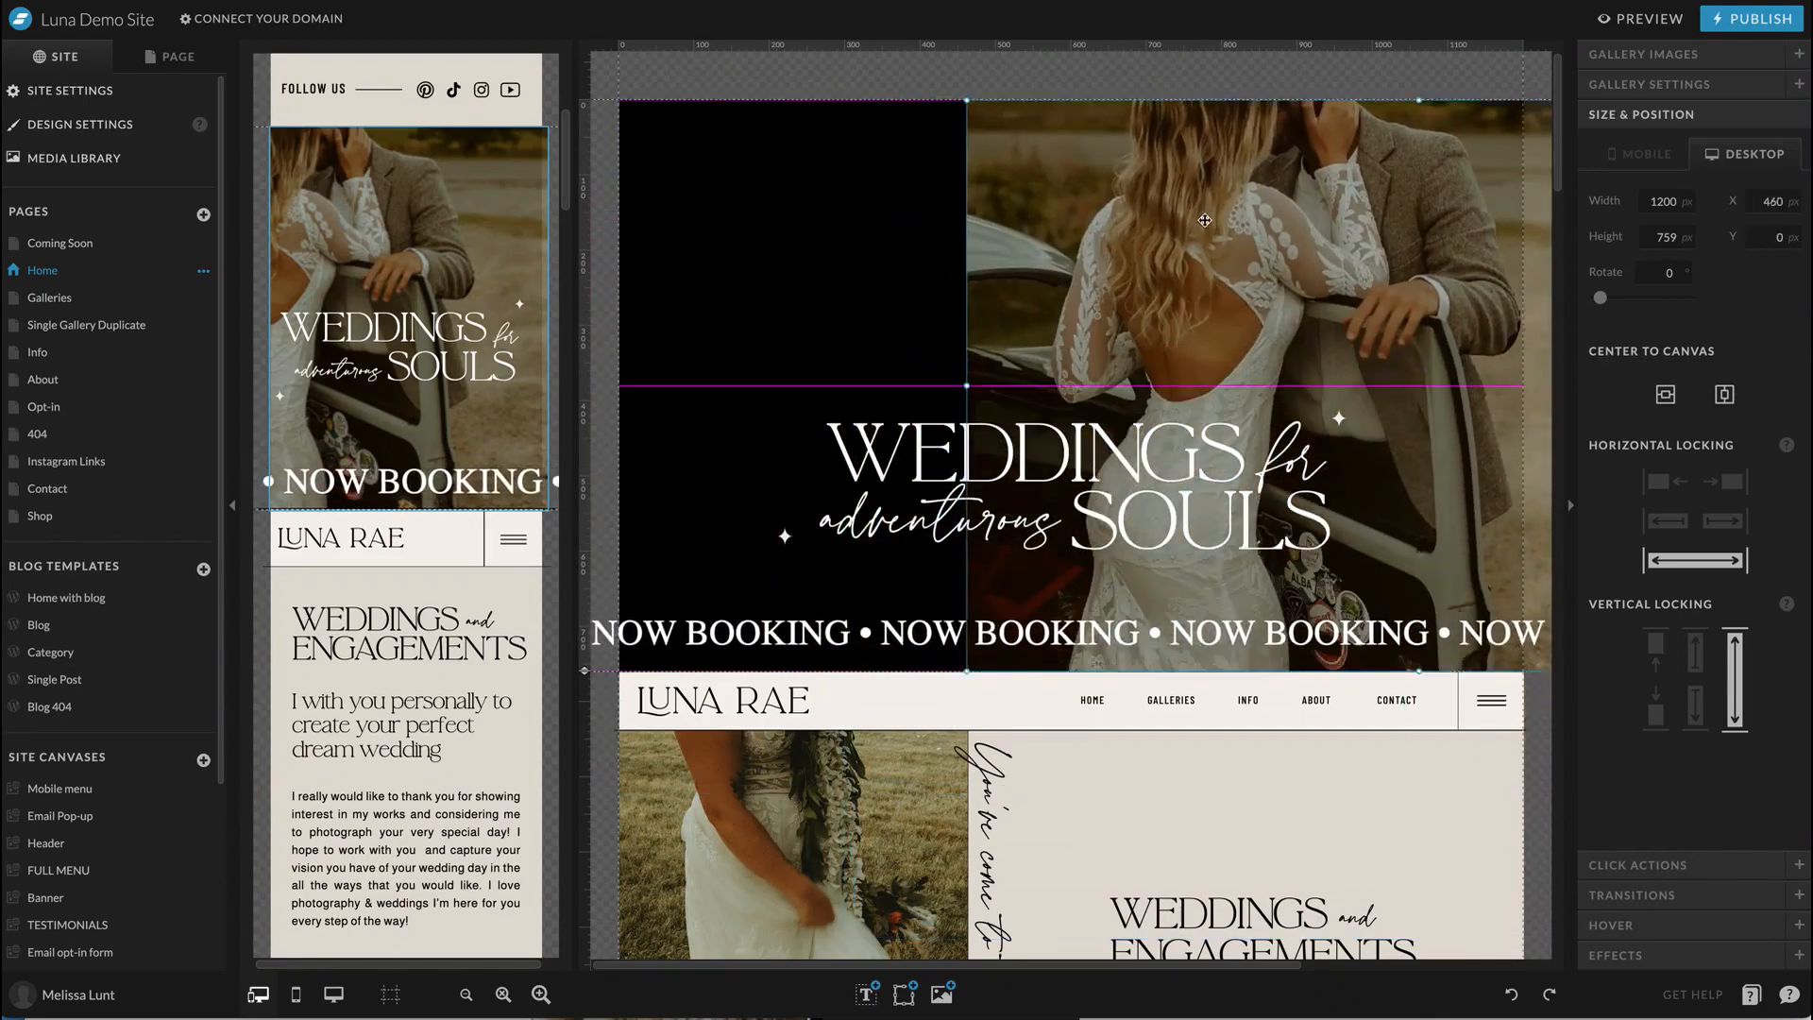
drag(1202, 220, 1069, 243)
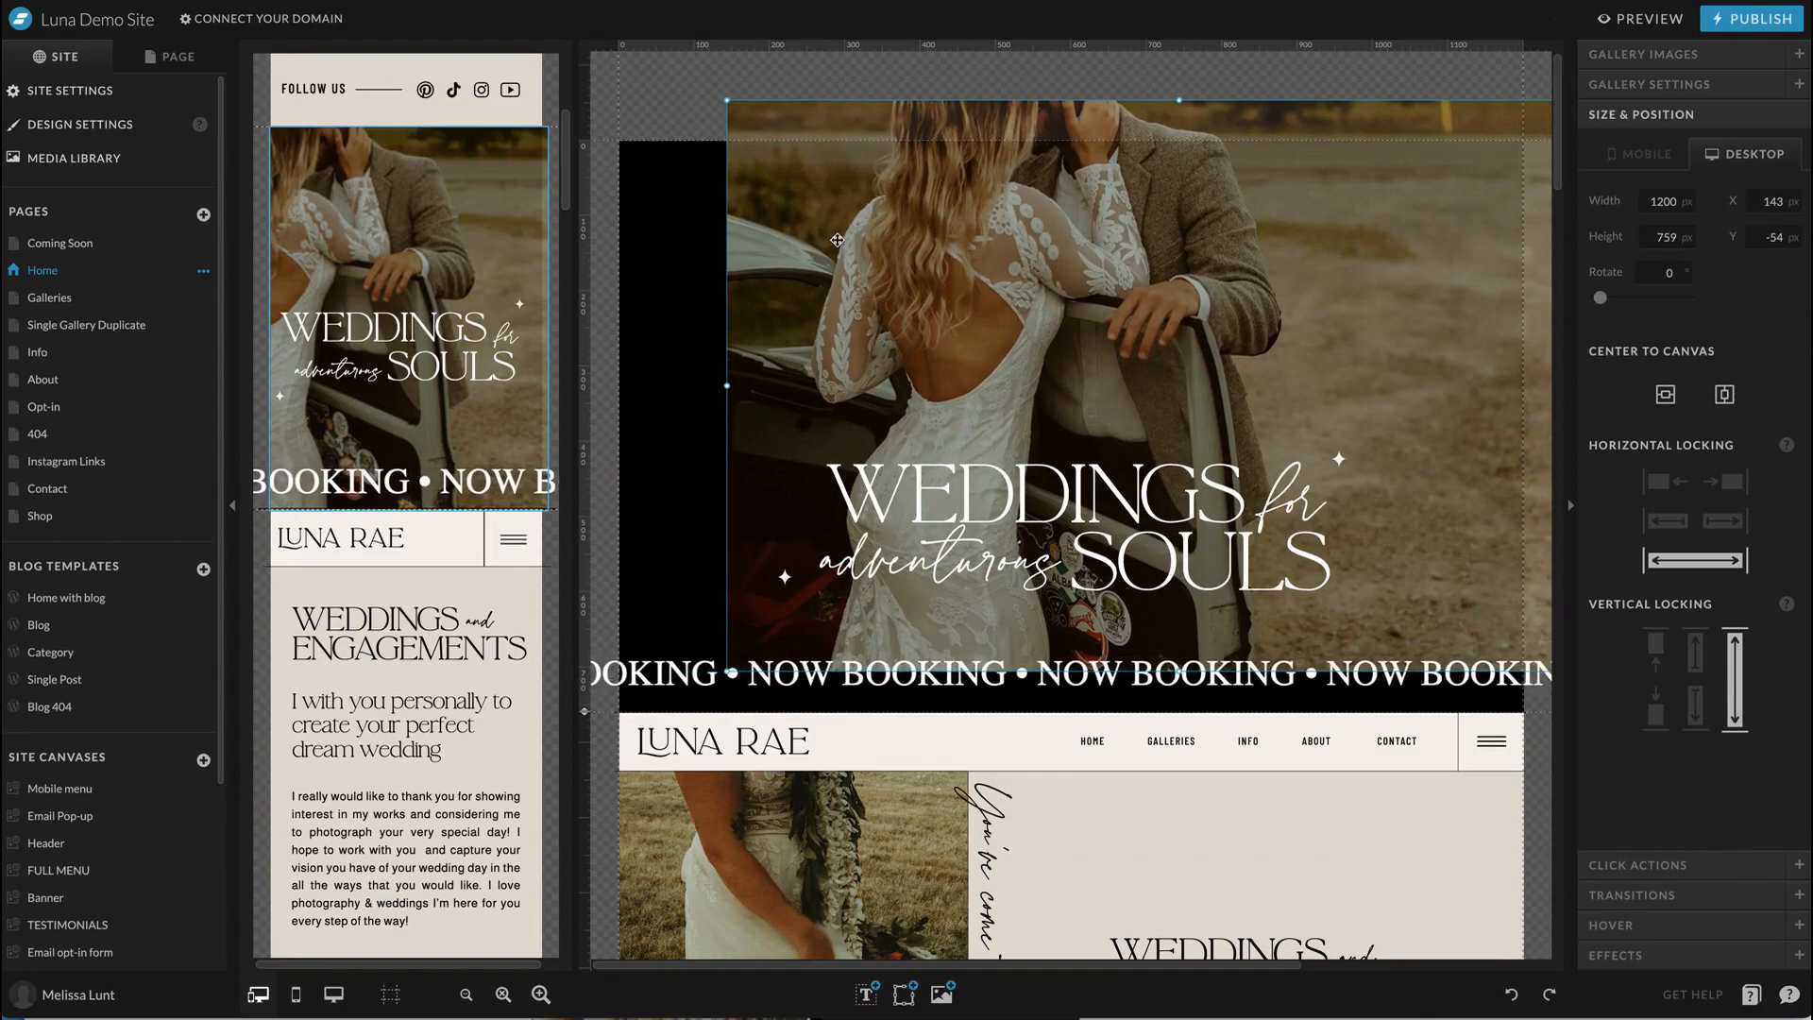
click(807, 250)
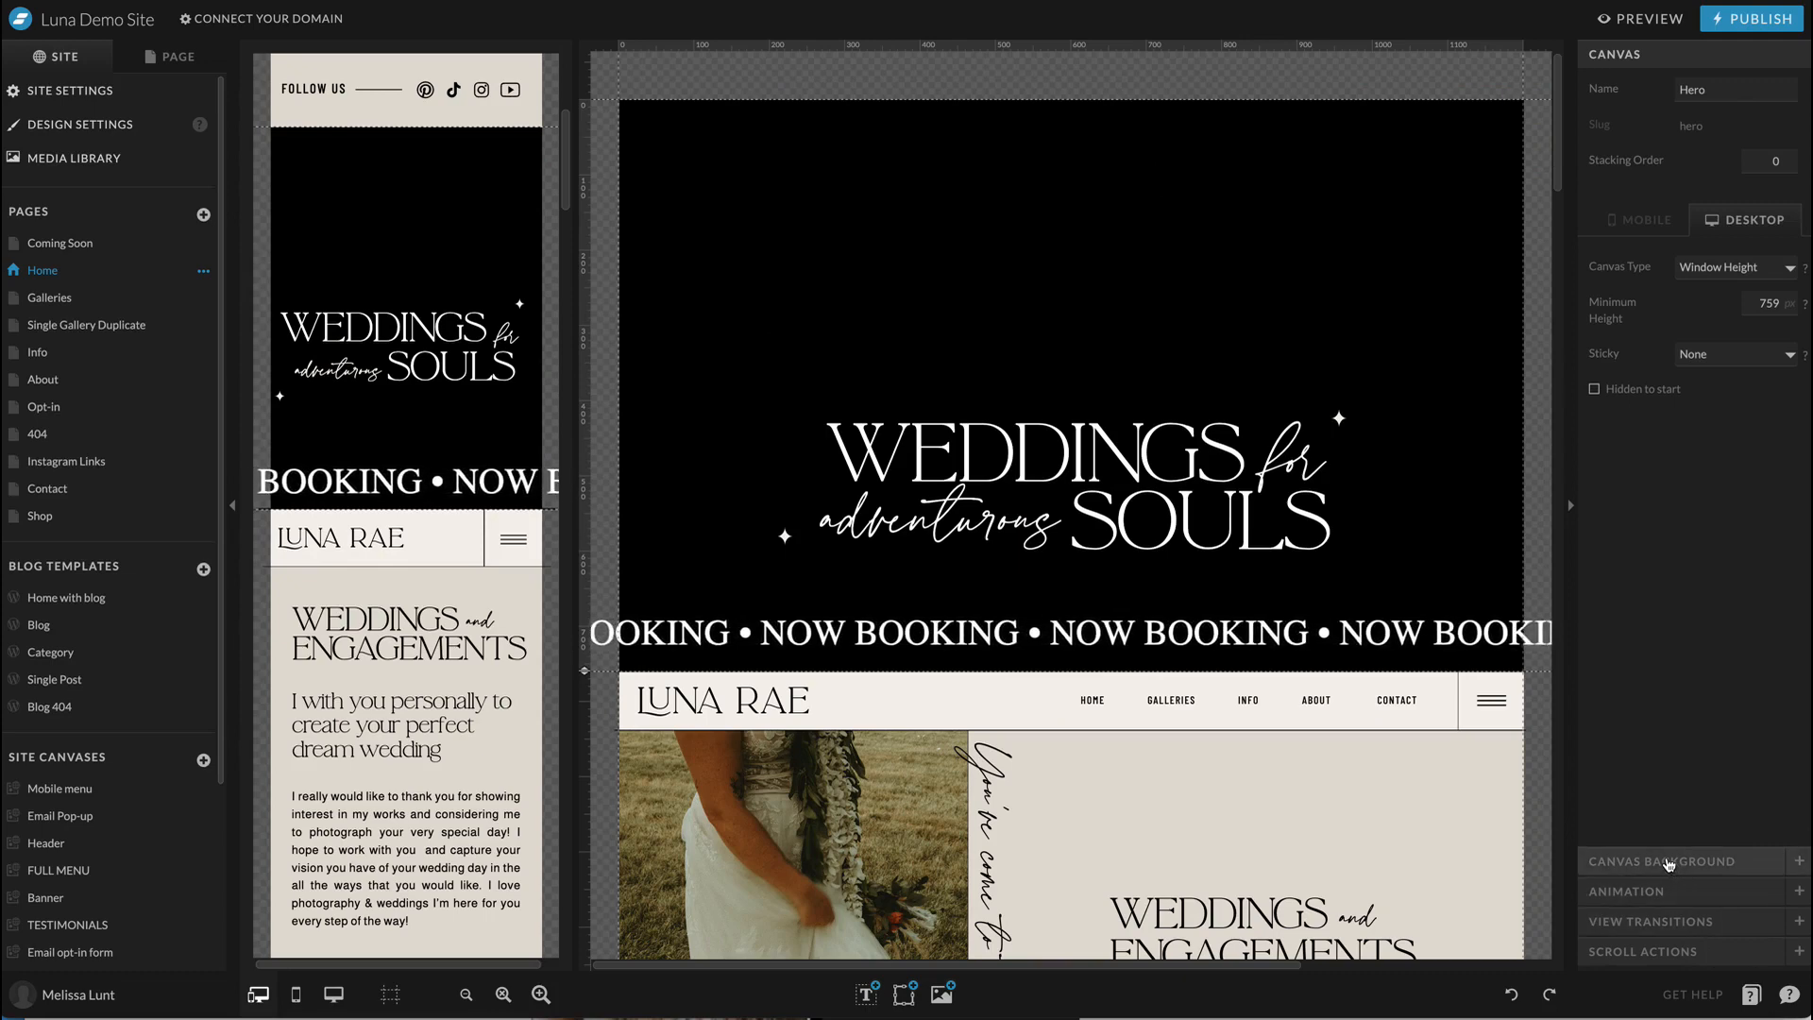
Step: Set the hero Canvas Background media type to Video and begin choosing the video
click(1662, 860)
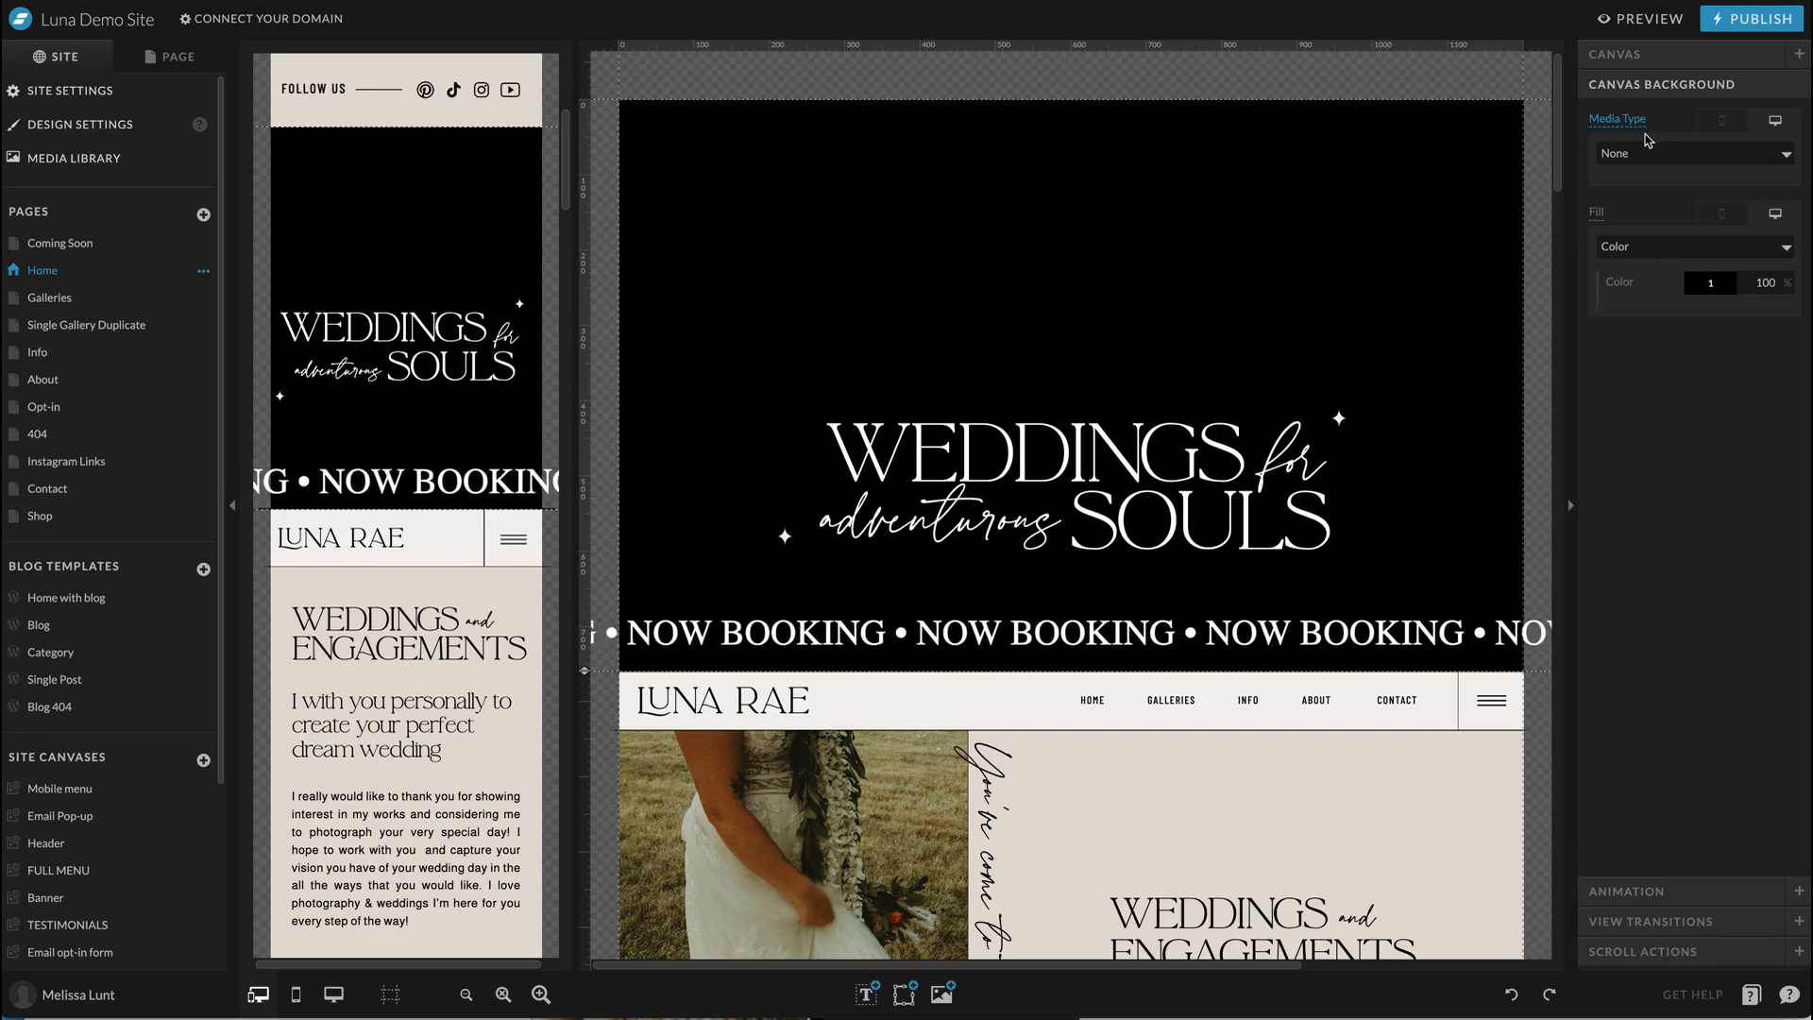
click(1691, 153)
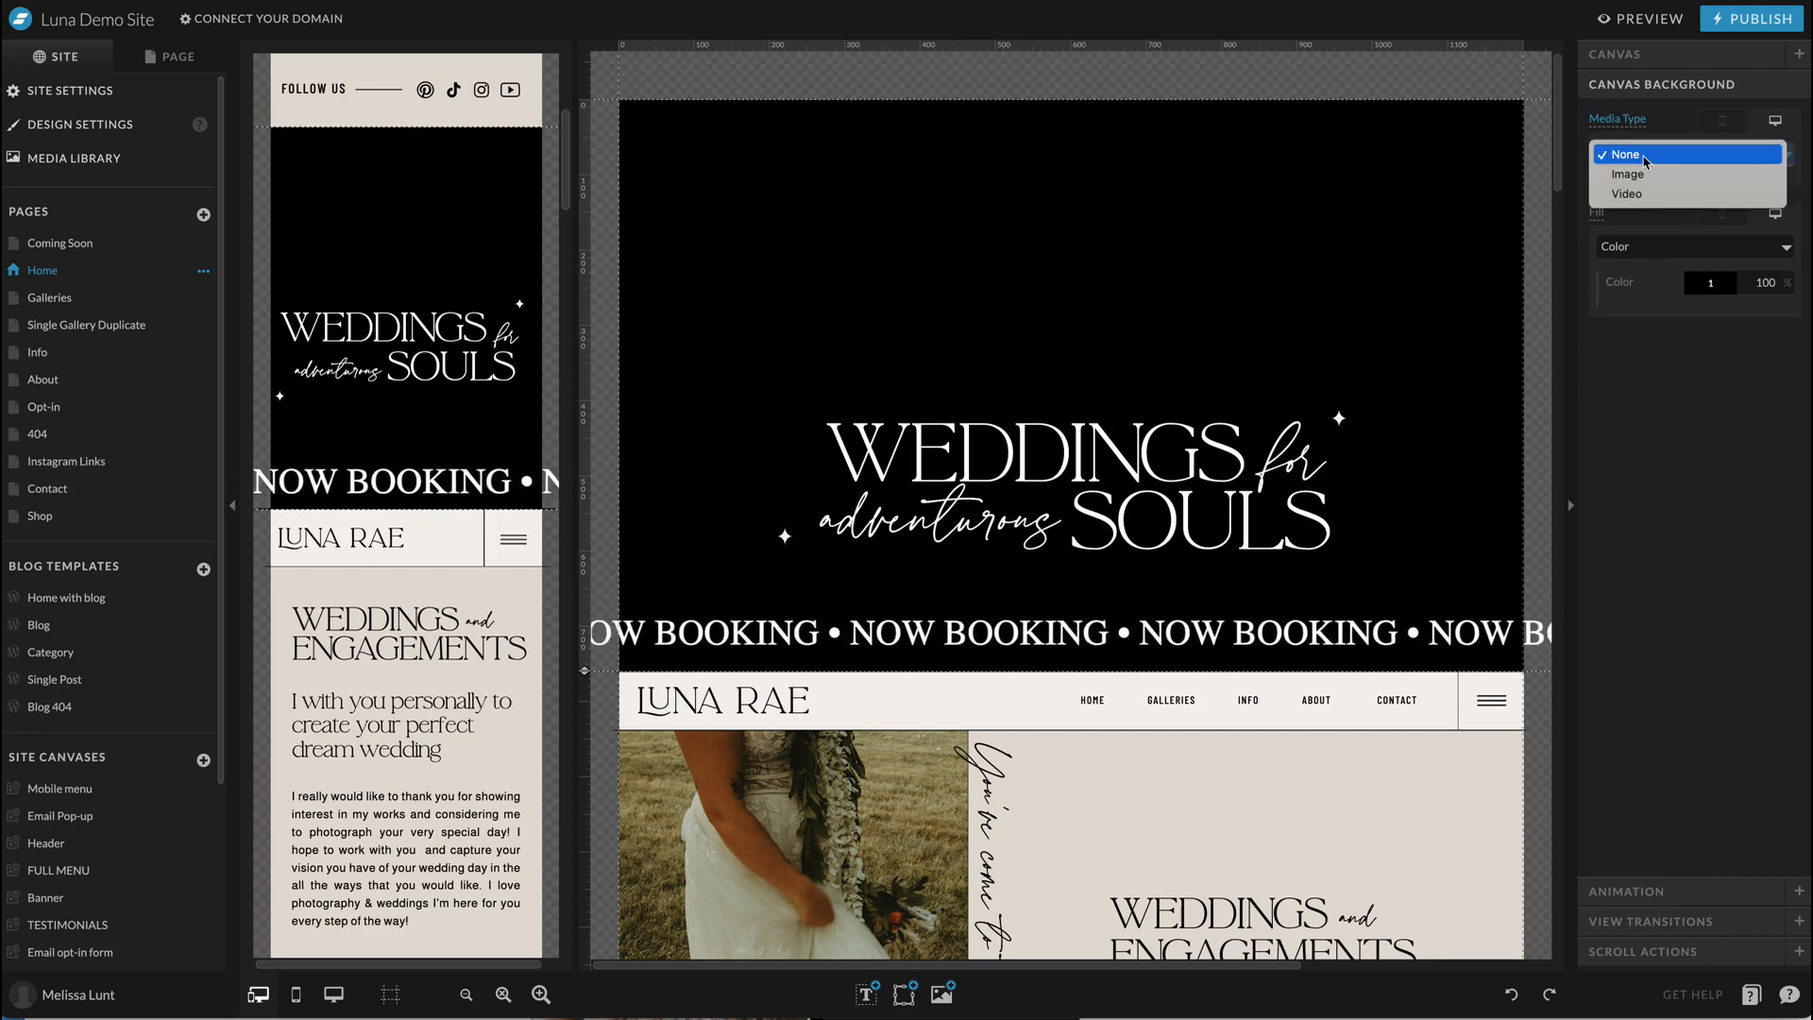
click(1627, 193)
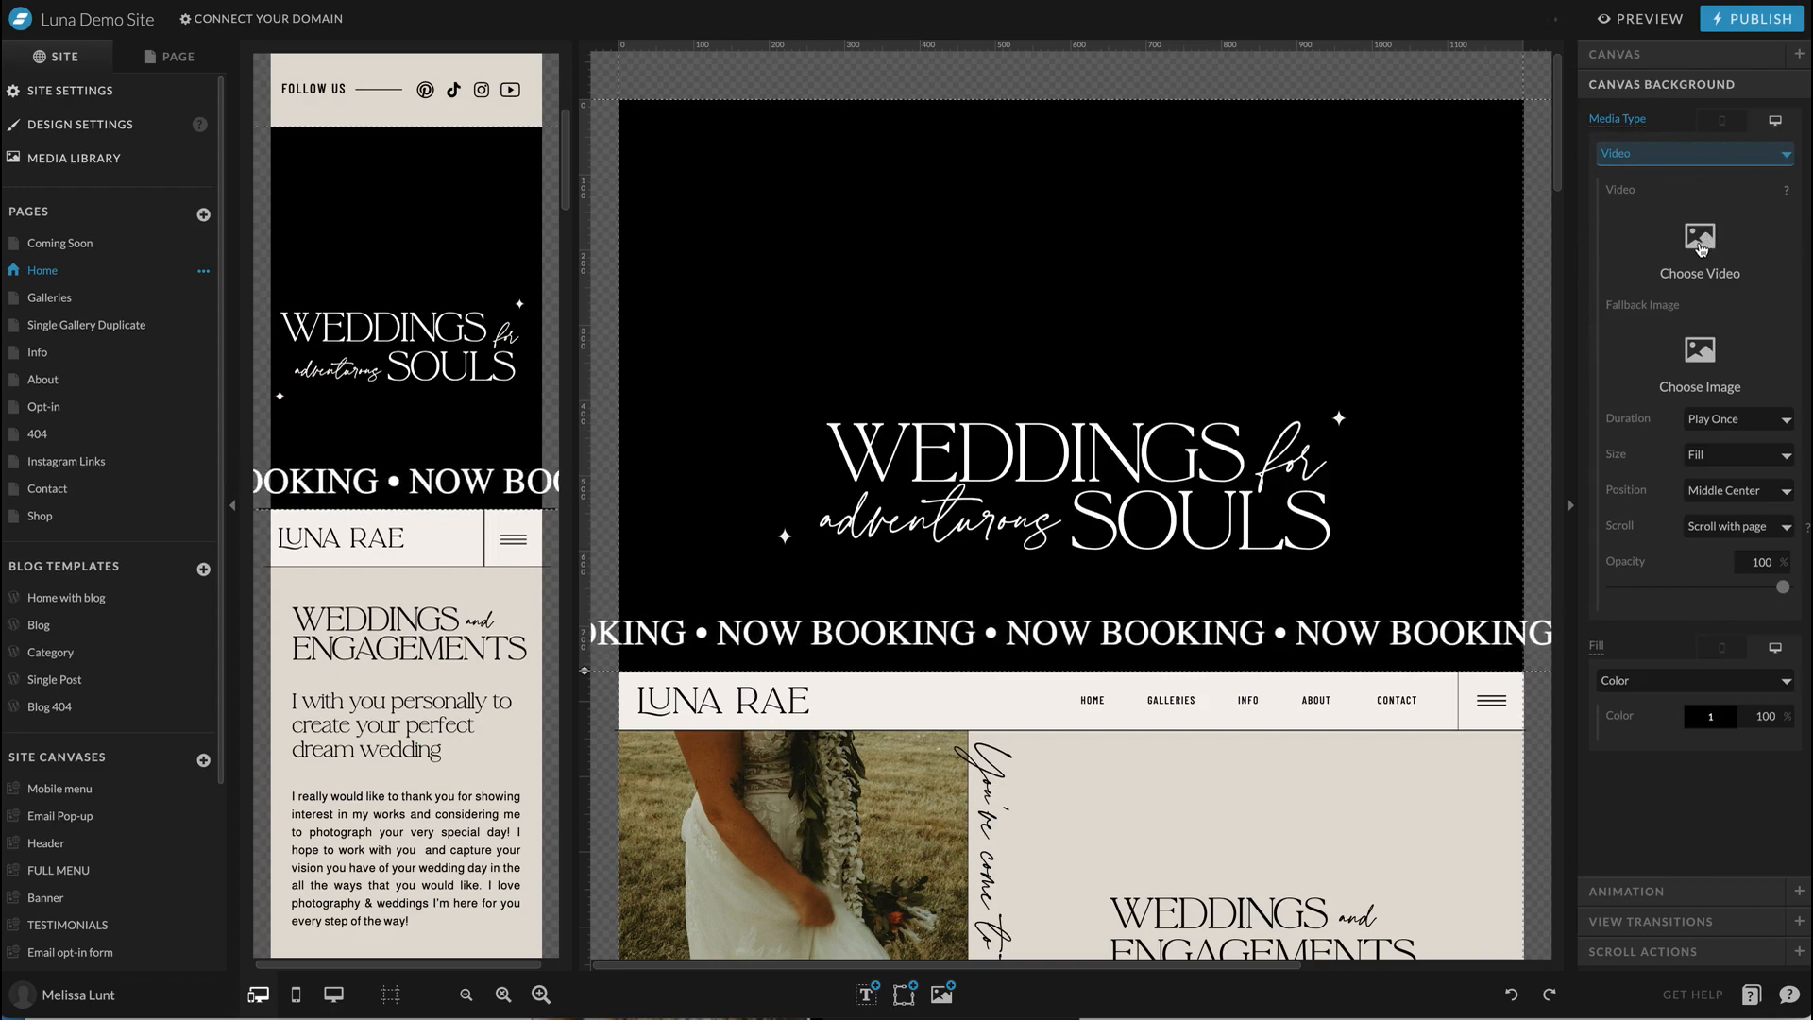
click(1698, 243)
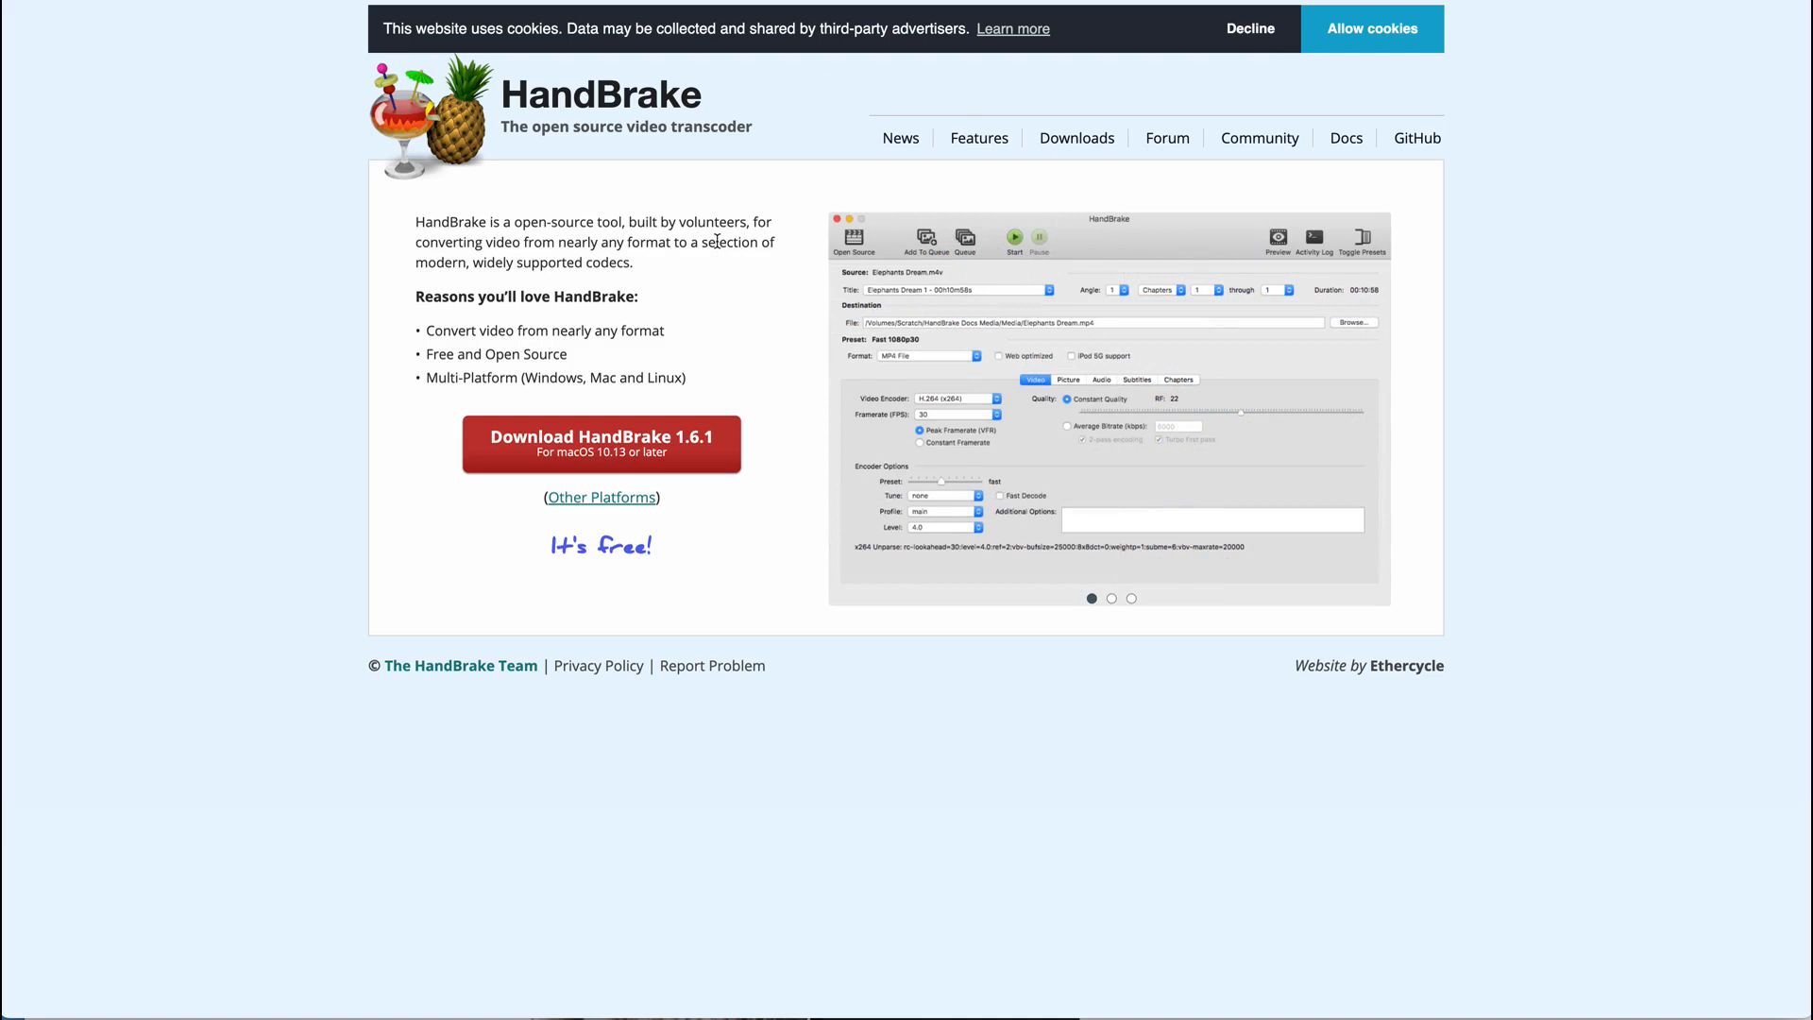
Step: Leave the HandBrake transcoder page and return to Showit's Select Video dialog
click(1110, 598)
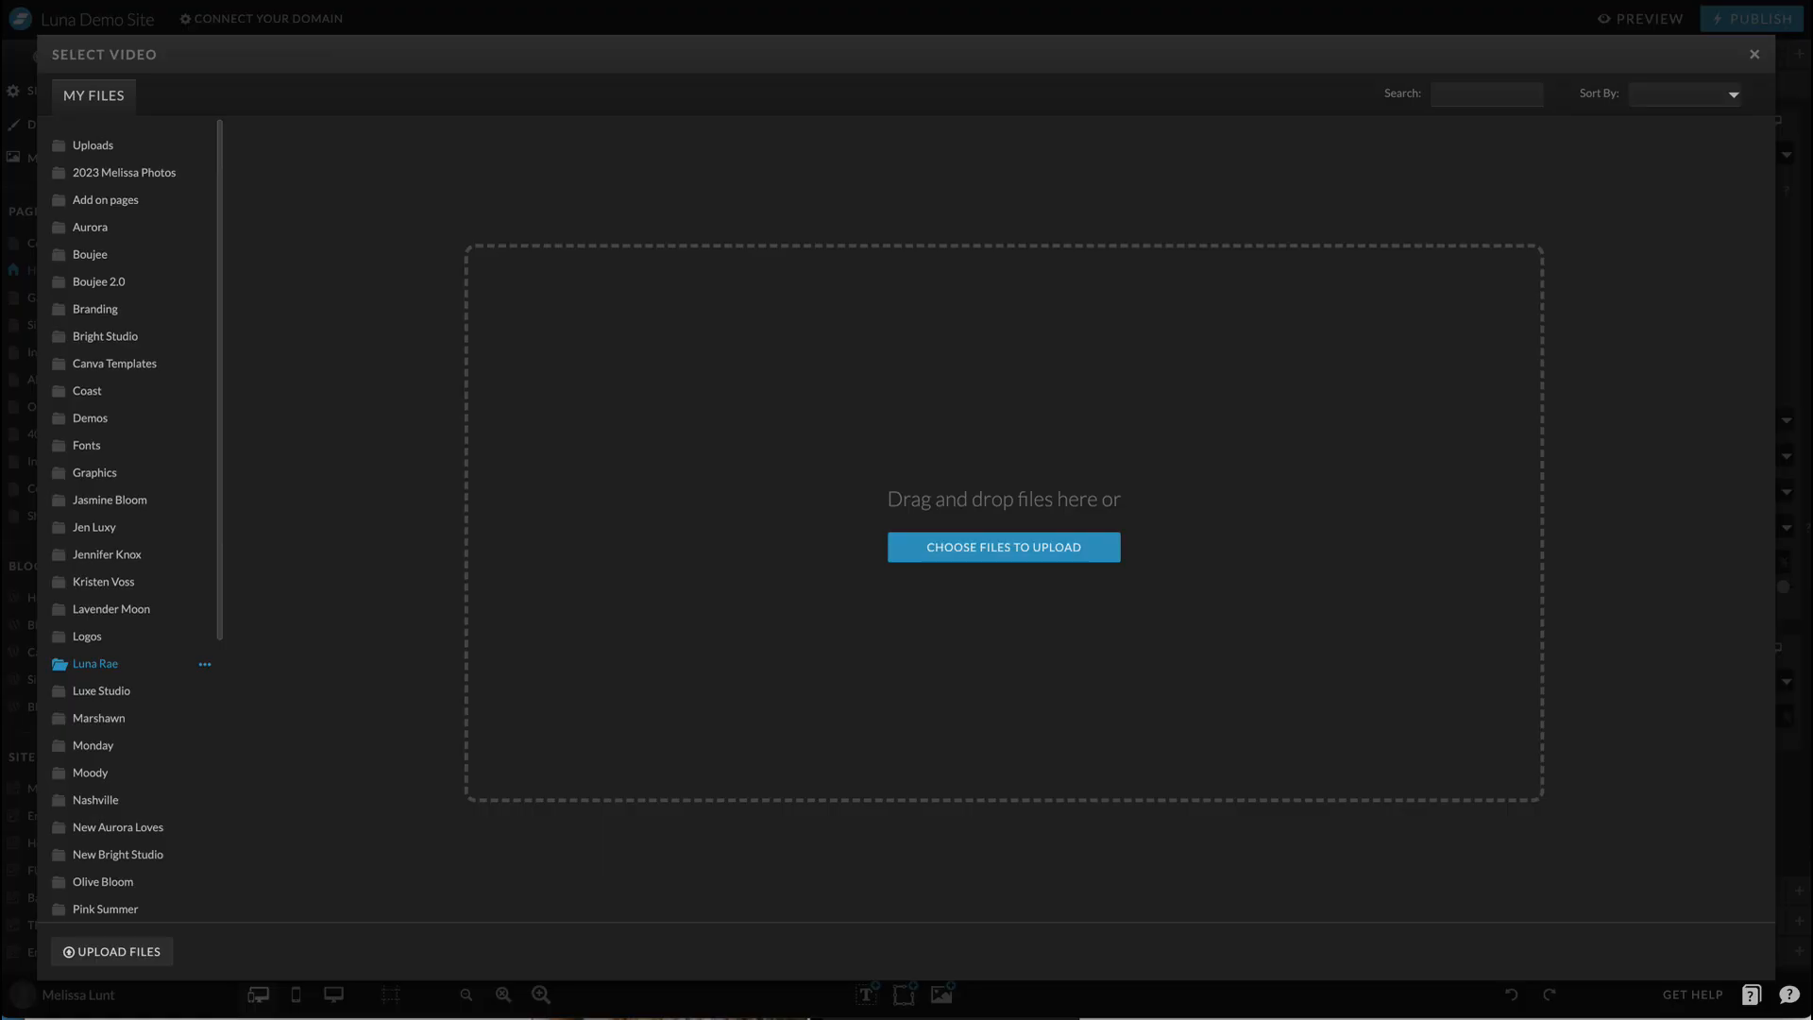
Step: Use Untitled.mp4 from the Videos uploads folder as the desktop hero background video
scroll(down, 3)
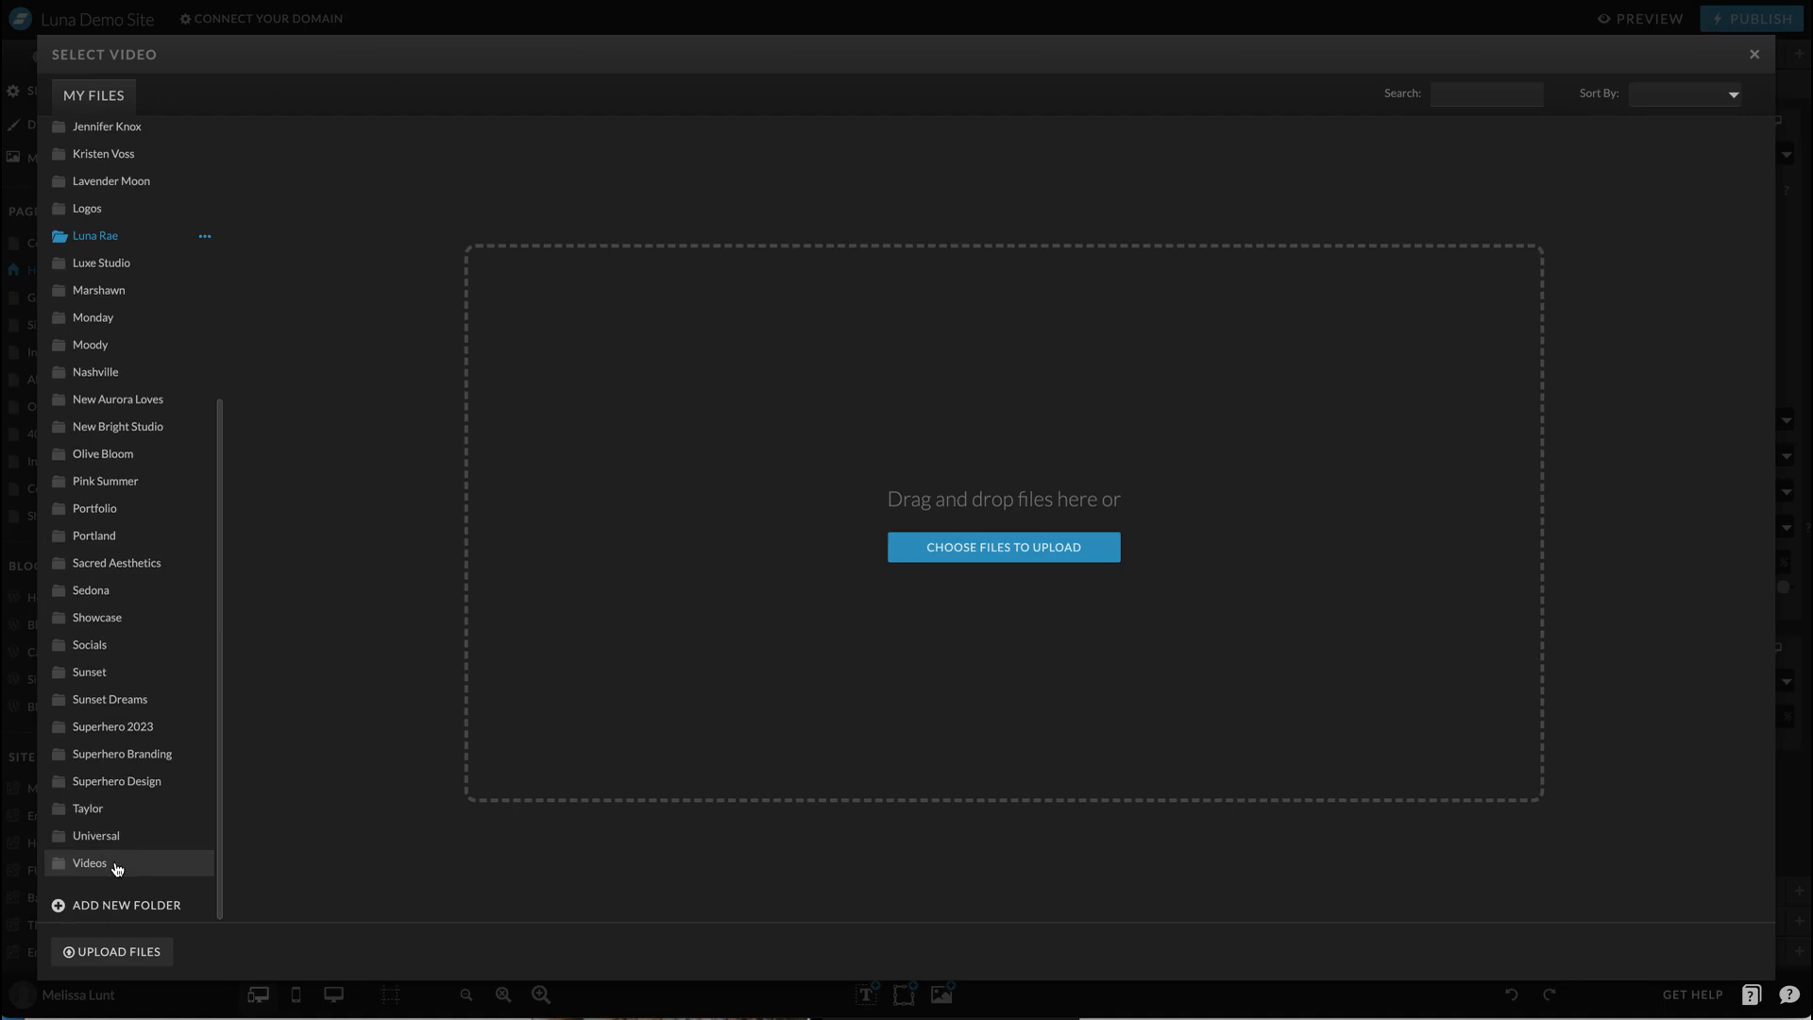
click(89, 862)
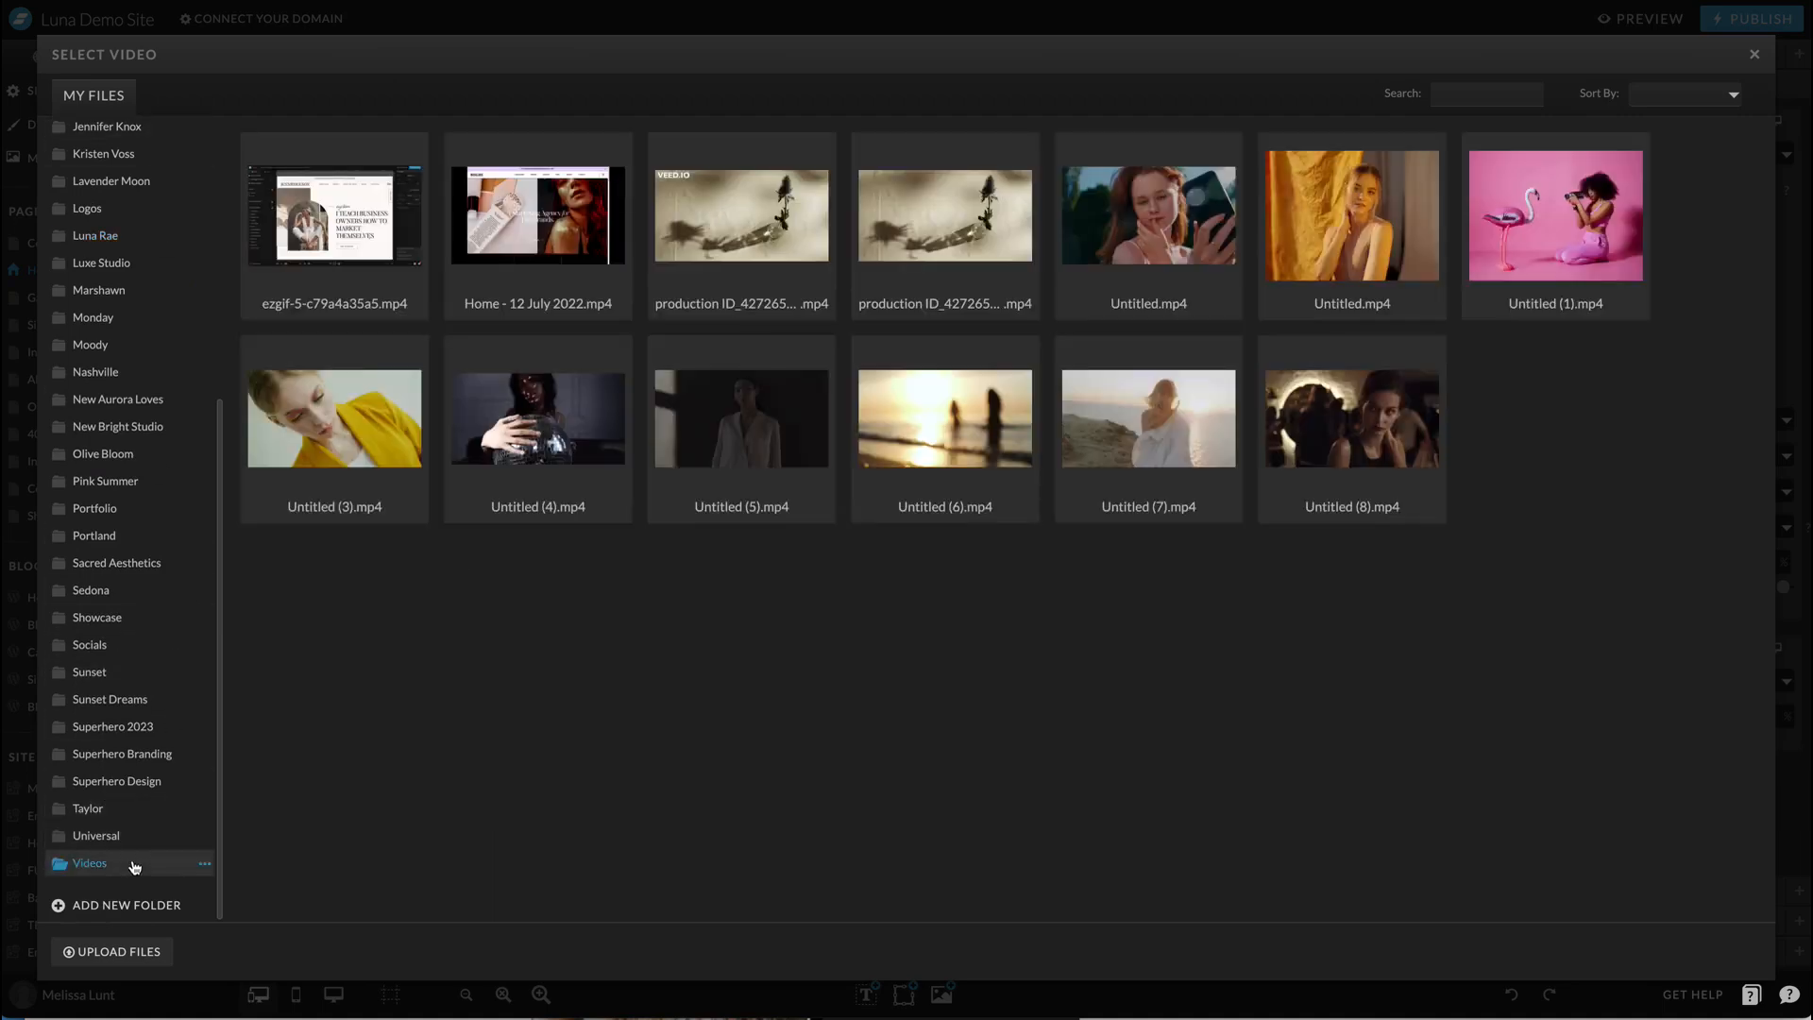
click(1351, 215)
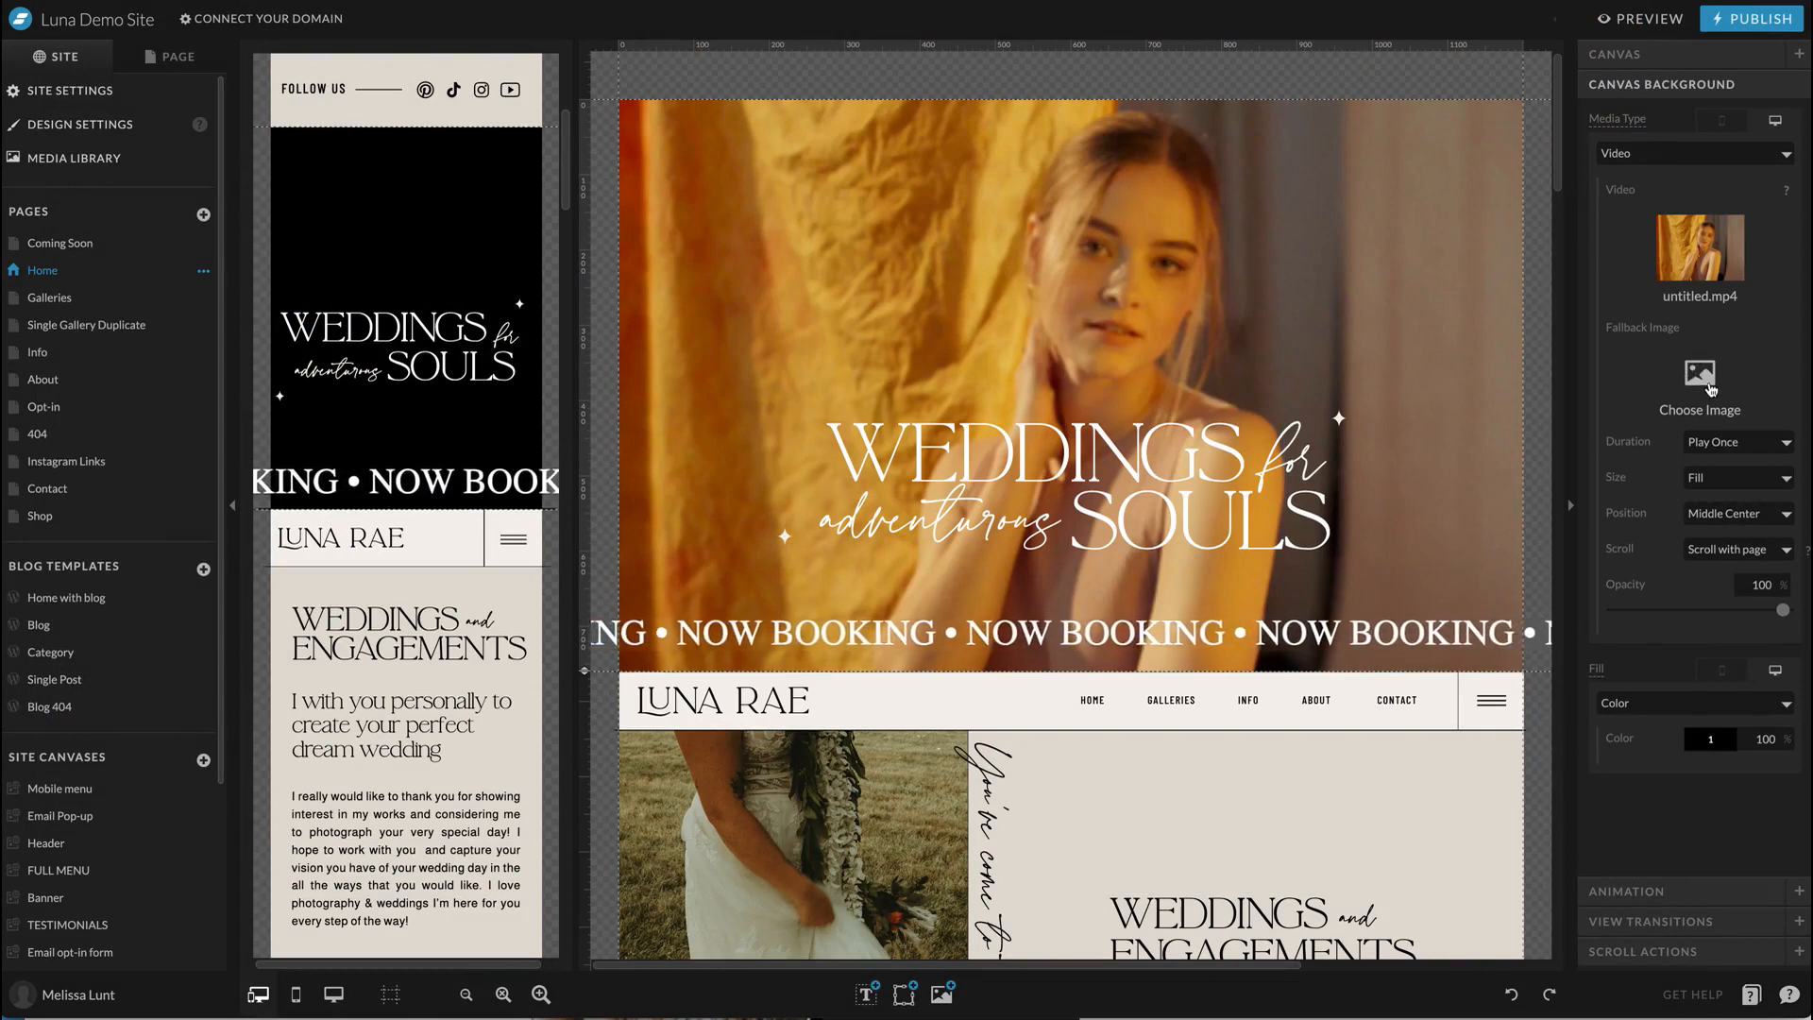
click(1697, 380)
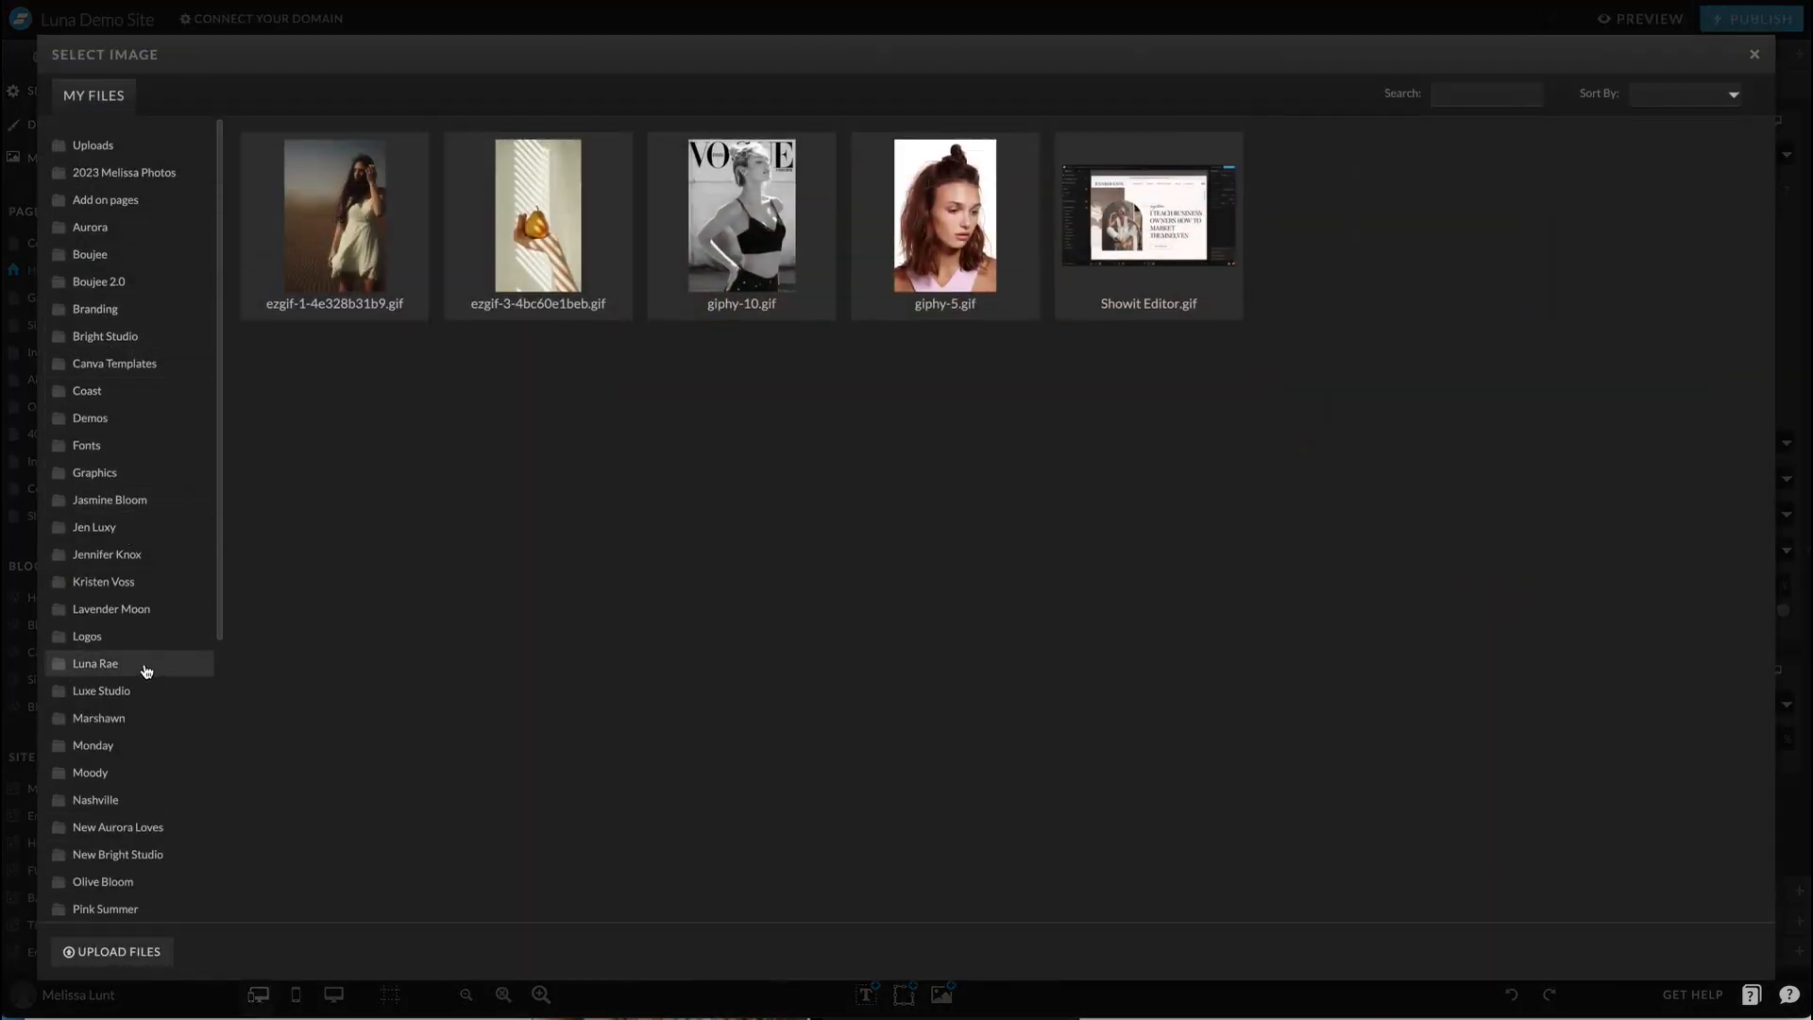
click(1753, 55)
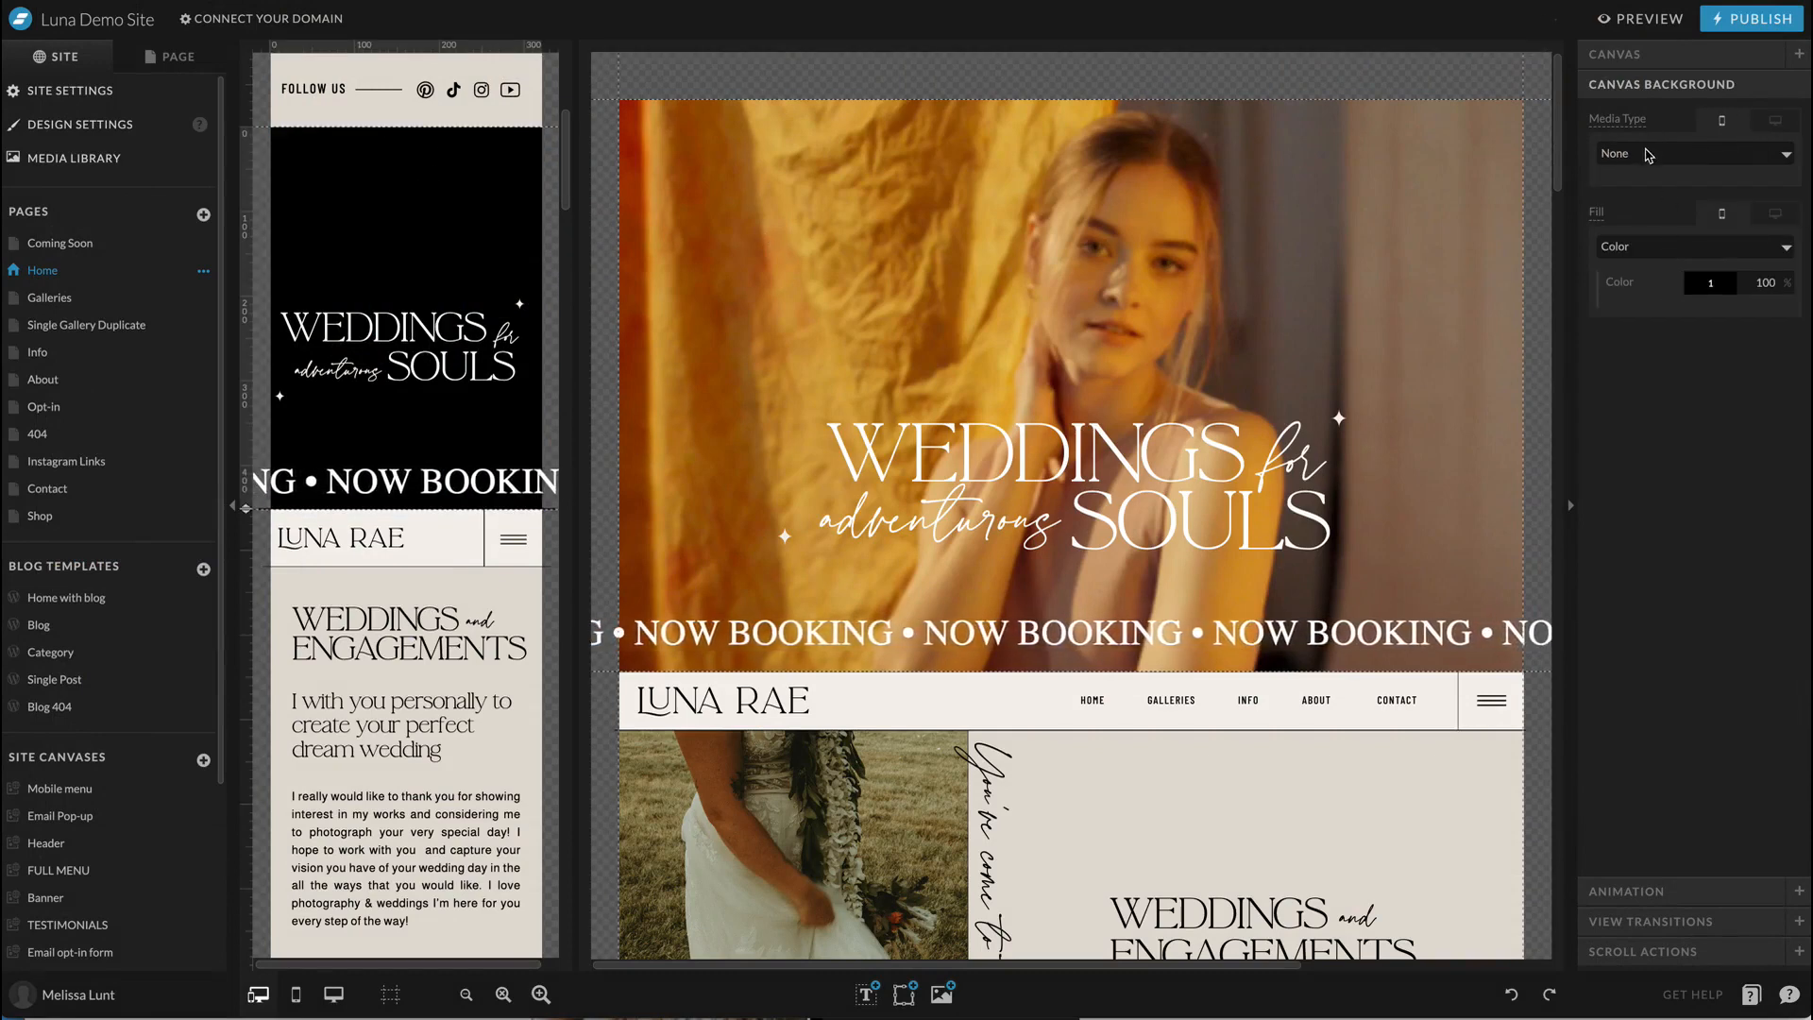
Step: Give the mobile hero the untitled.mp4 video with the devon-divine couple photo as fallback
click(1691, 153)
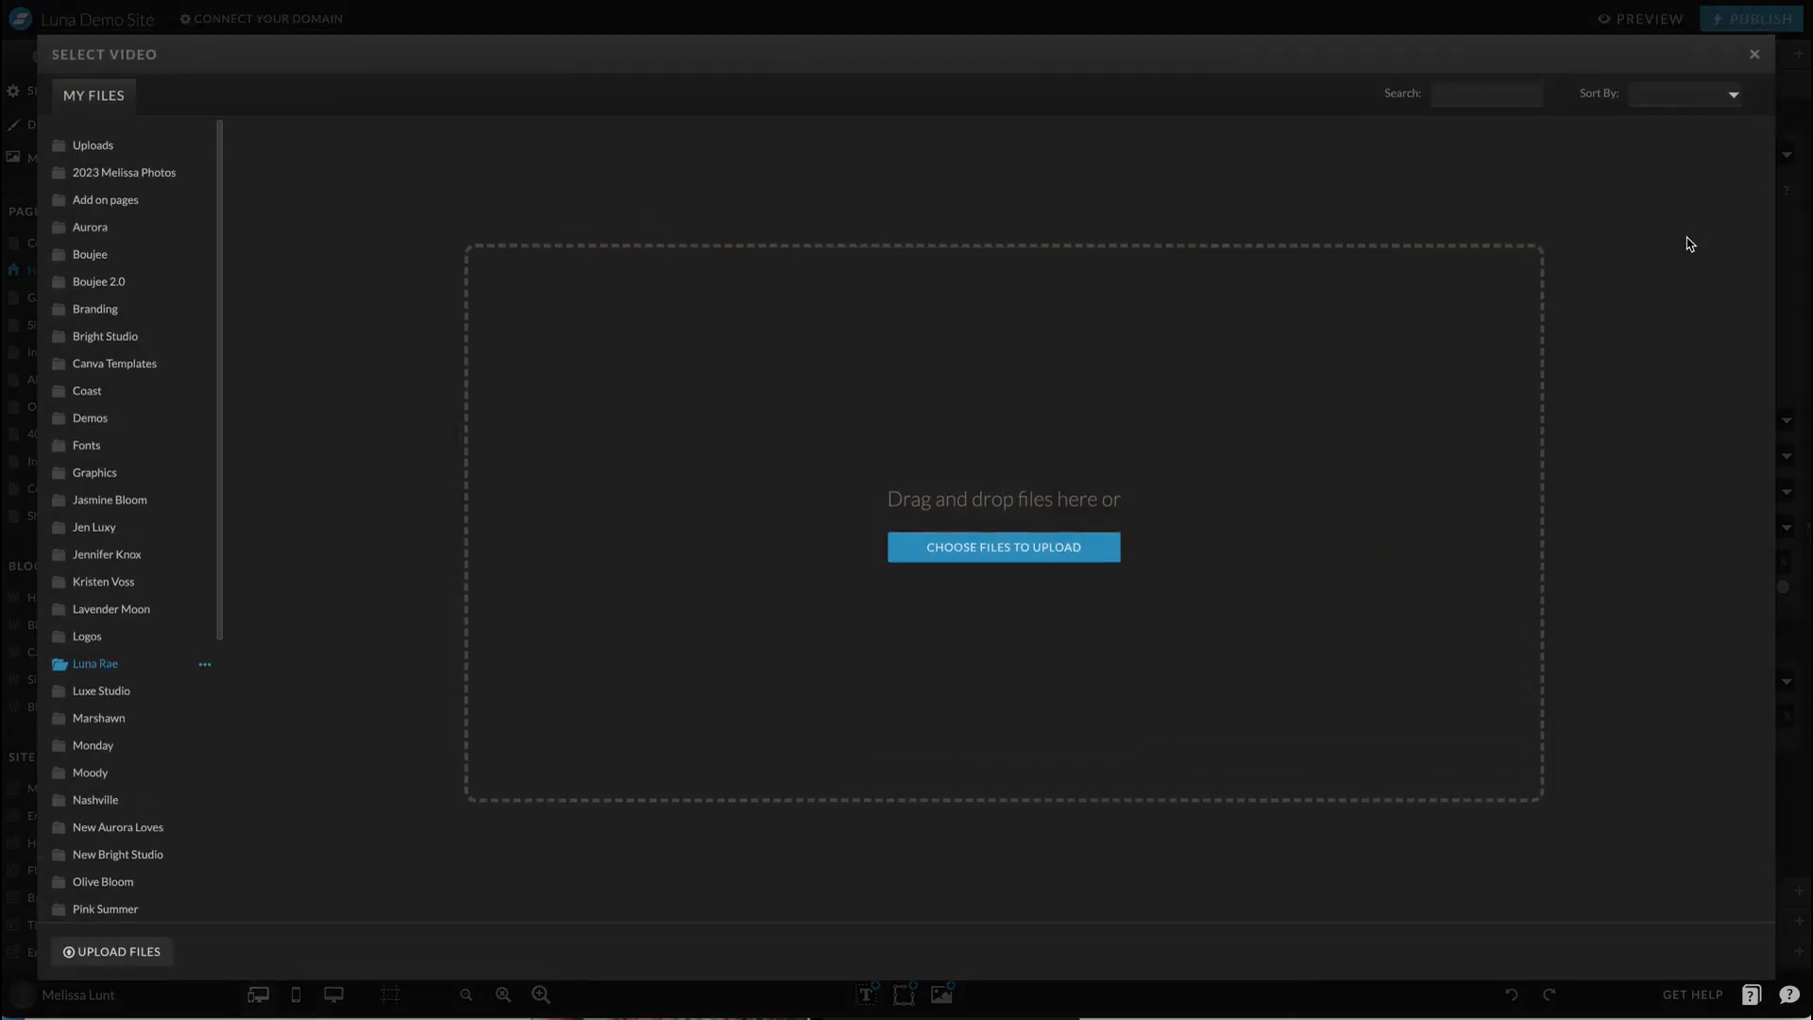
scroll(down, 3)
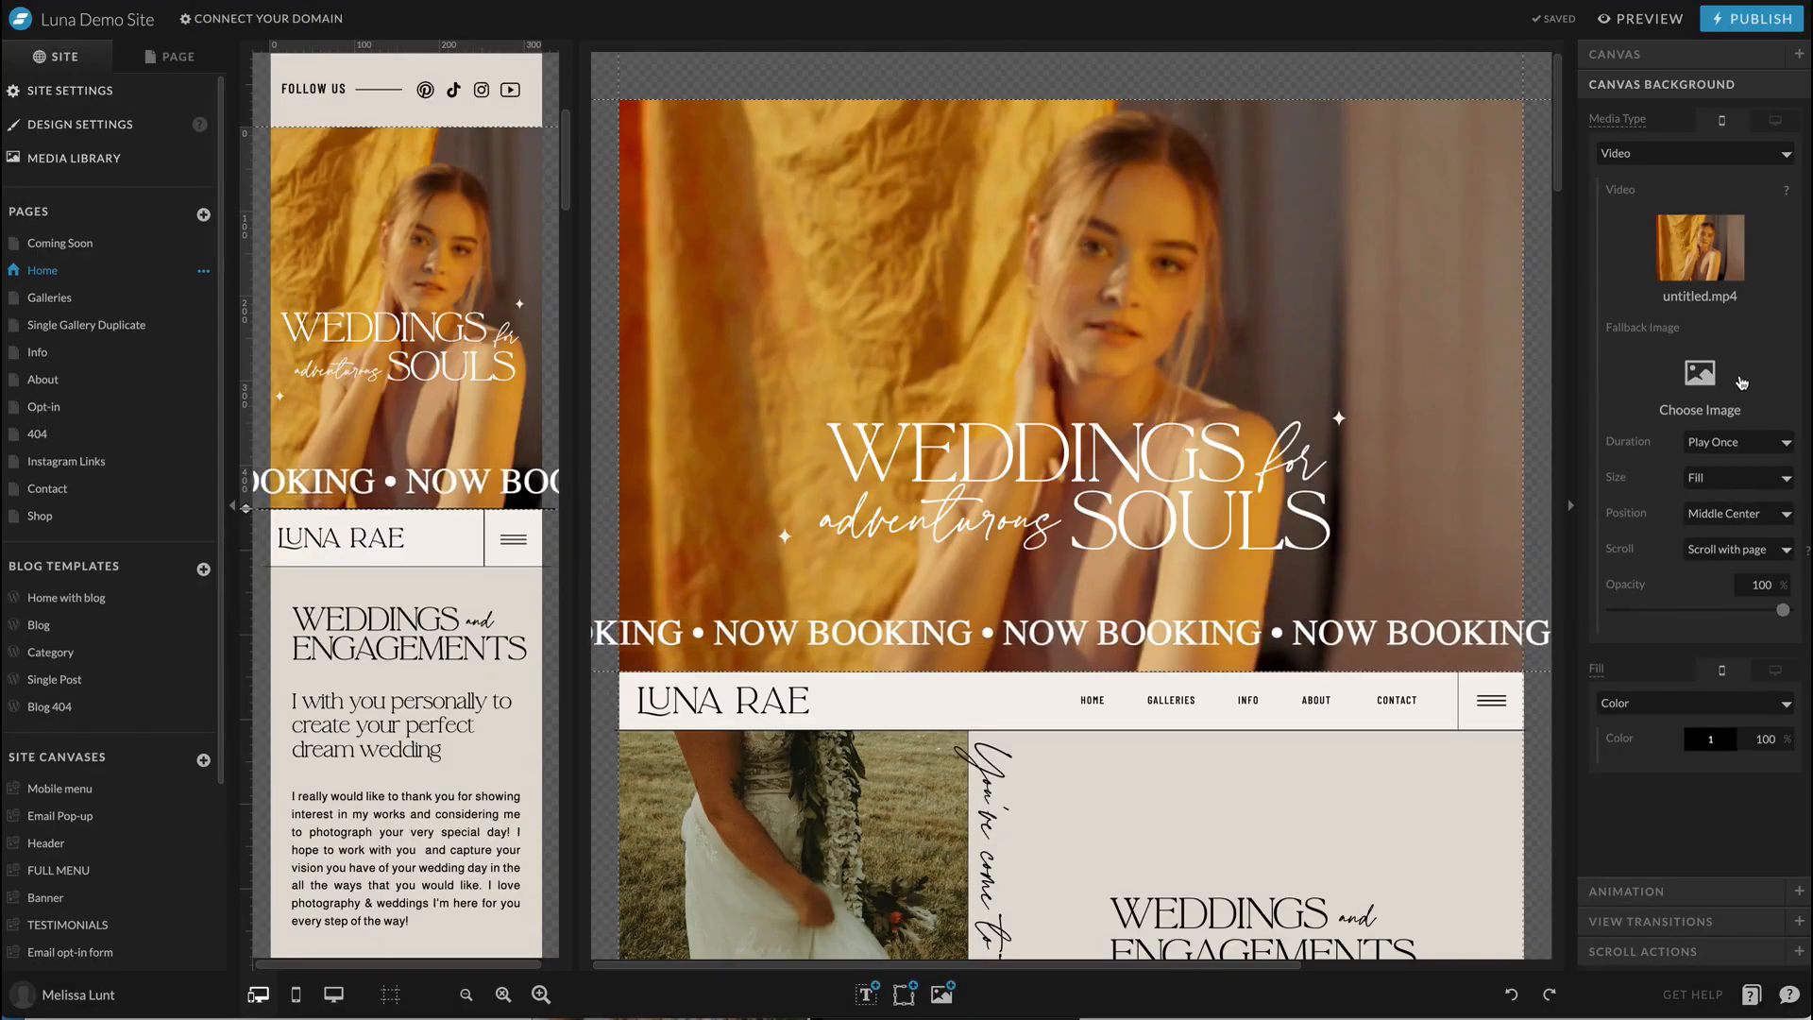
click(1698, 381)
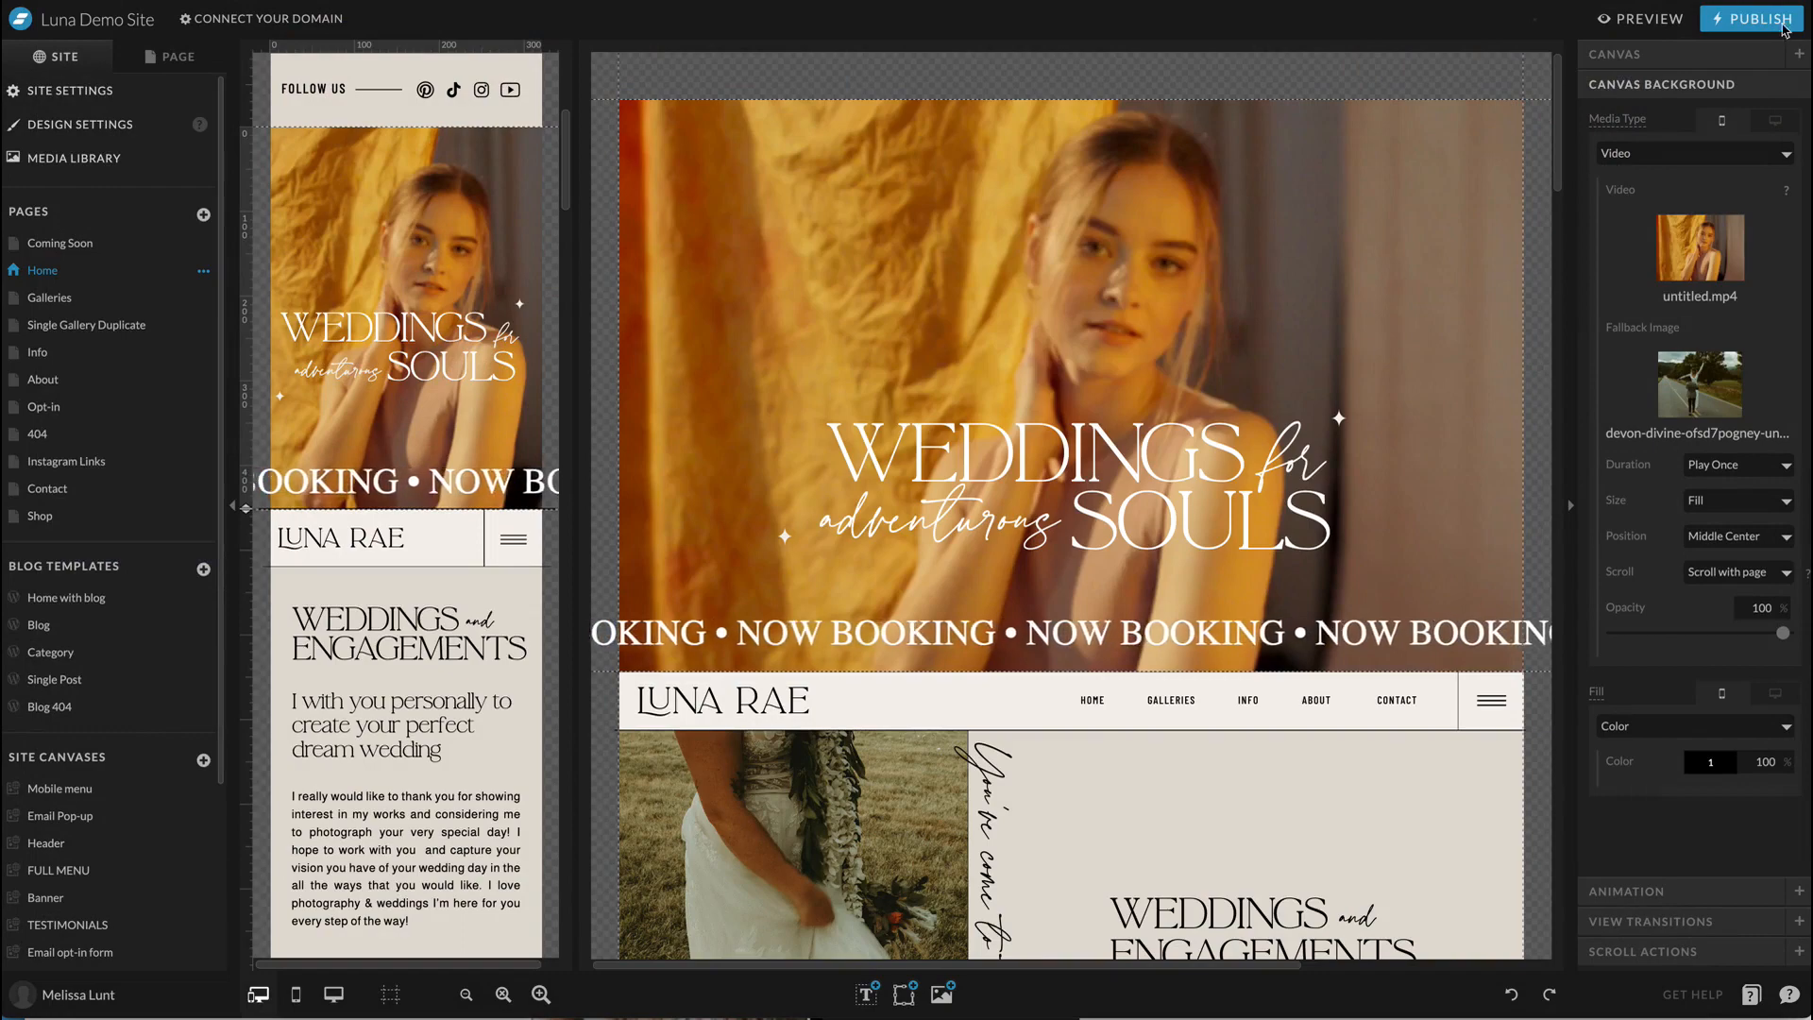
Step: Publish the Luna Demo Site live at superhero-design-75.showit.site
click(1751, 19)
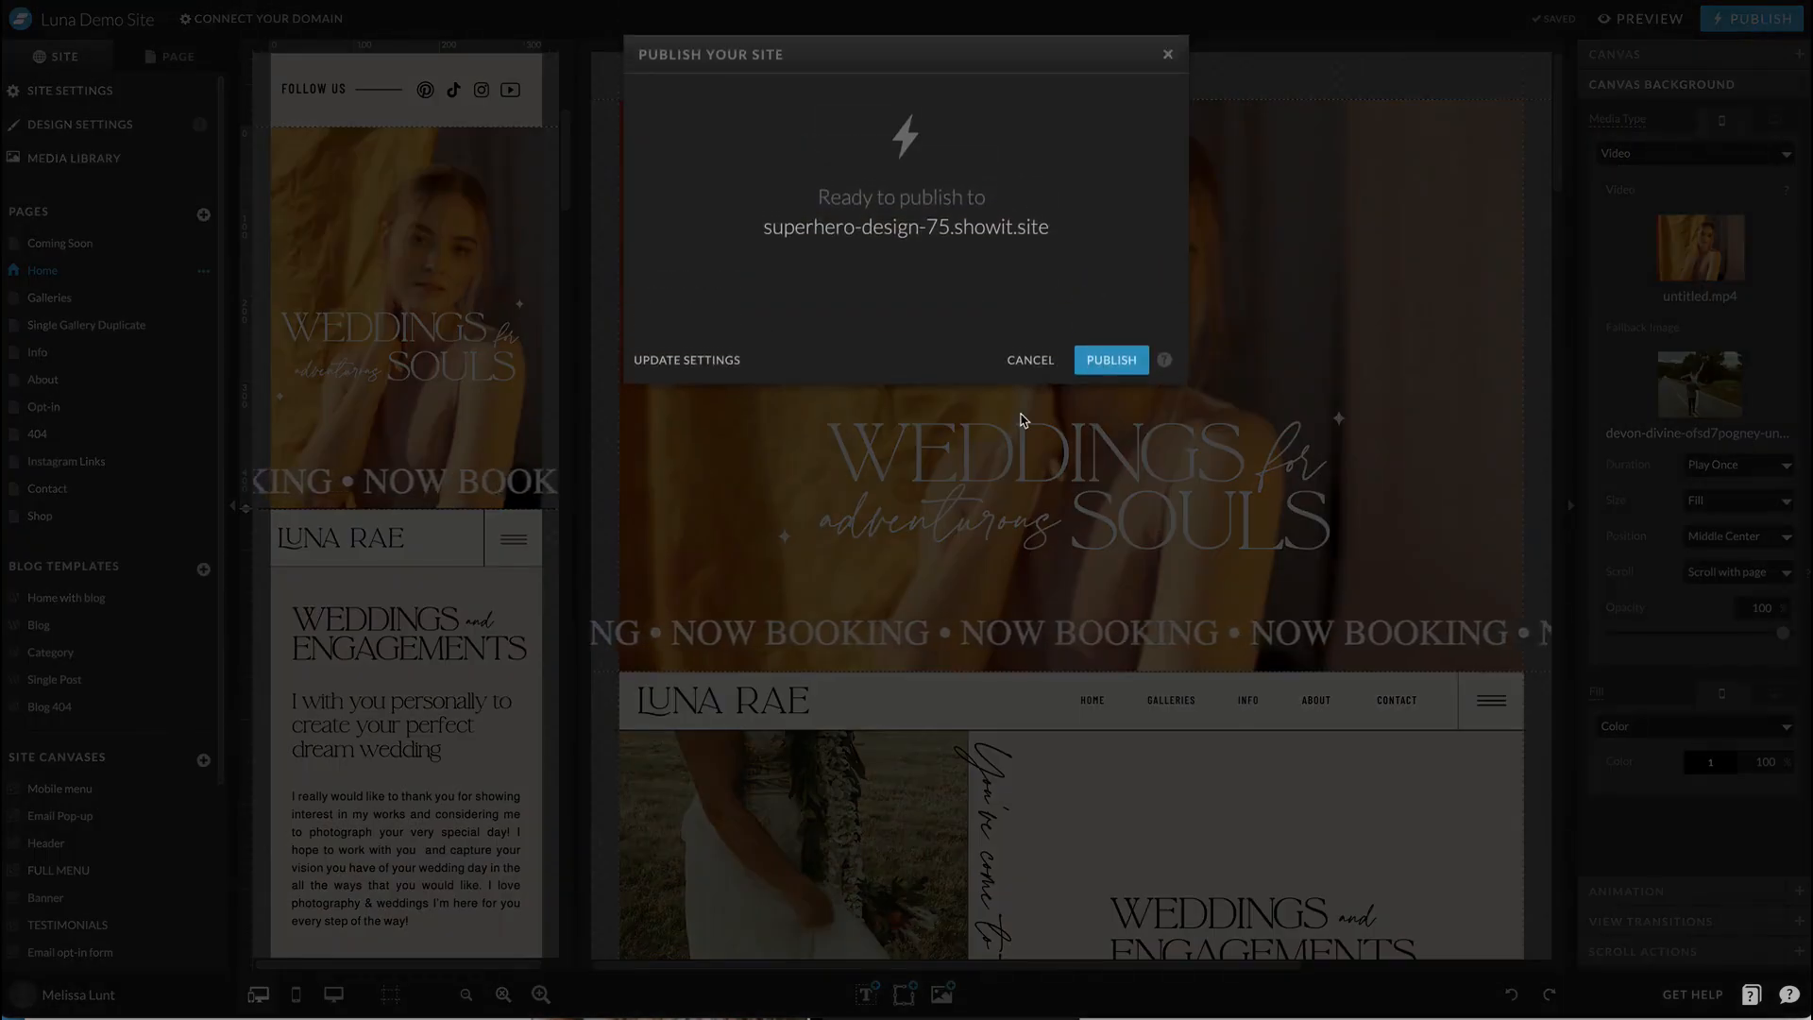
click(1108, 360)
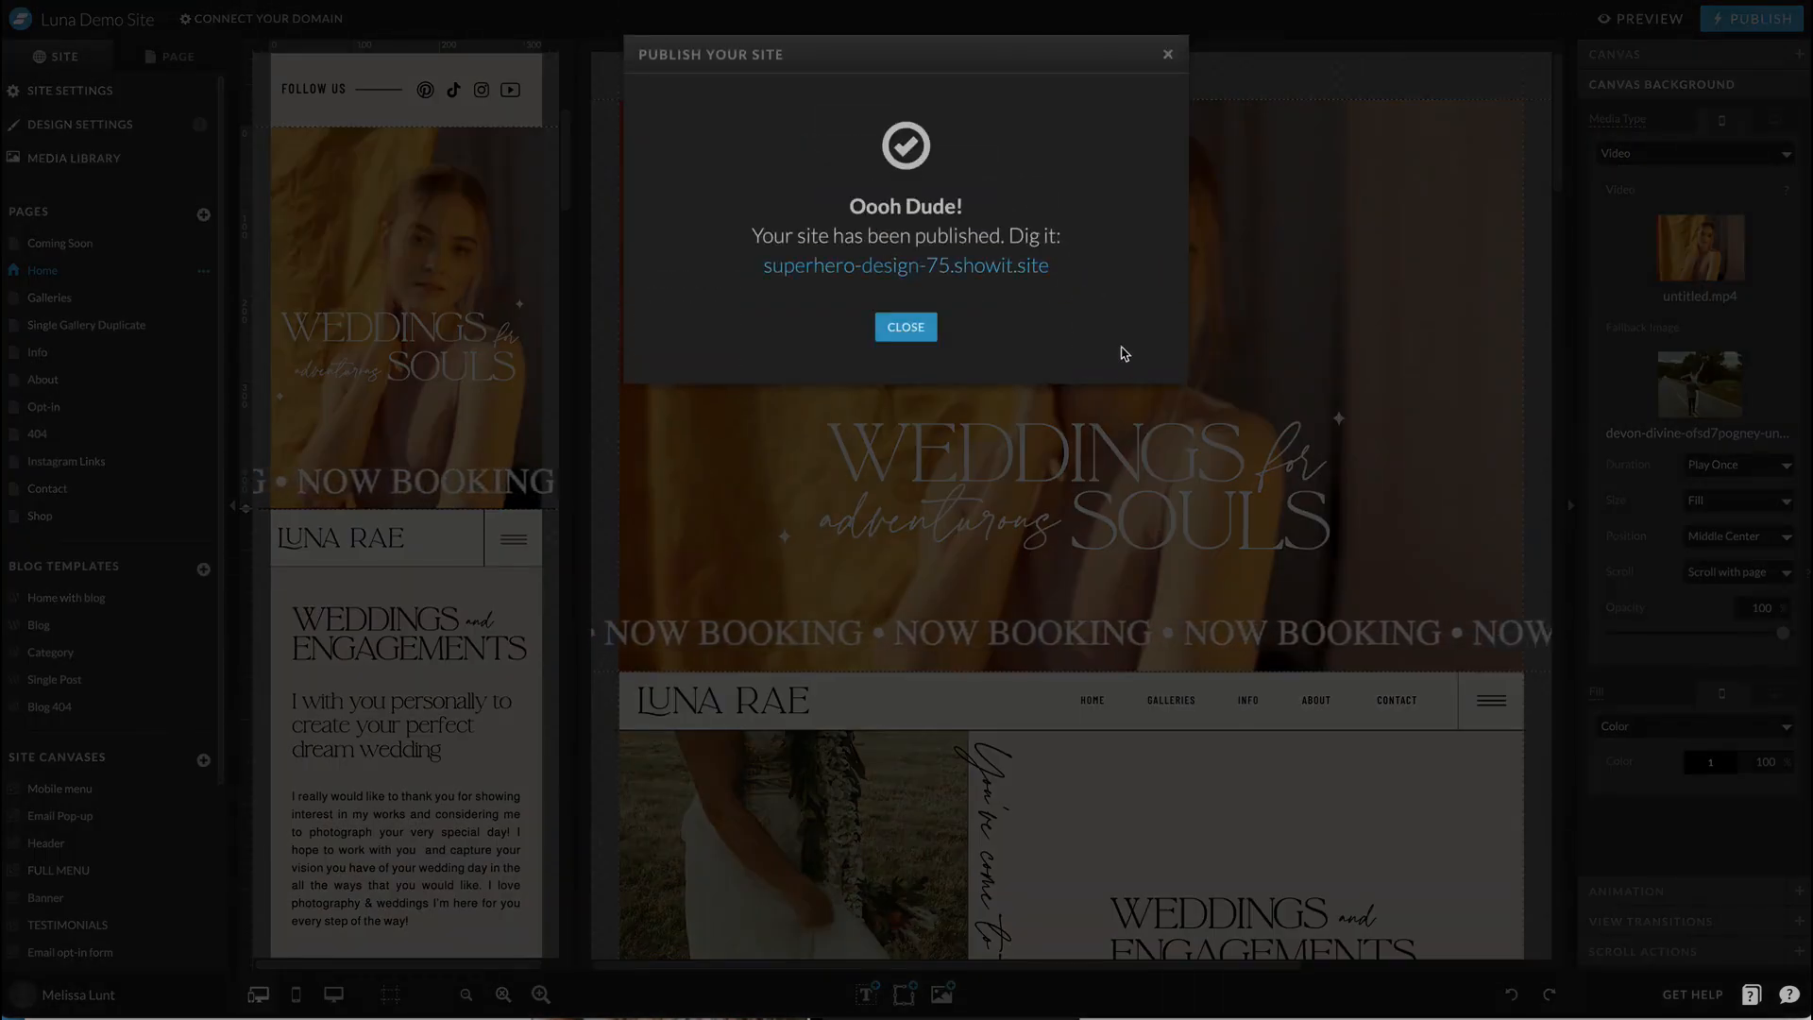